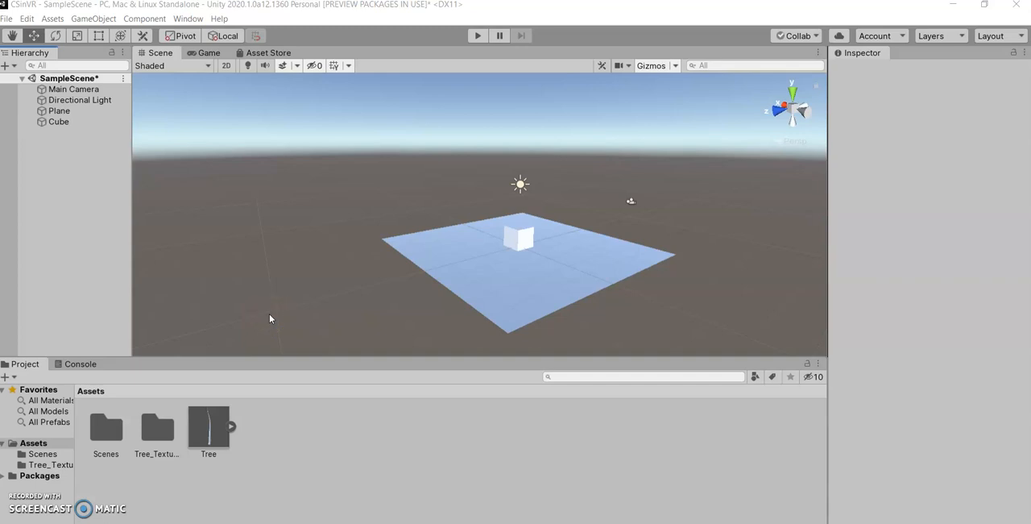
{"action": "mouse_move", "coordinate": [274, 316]}
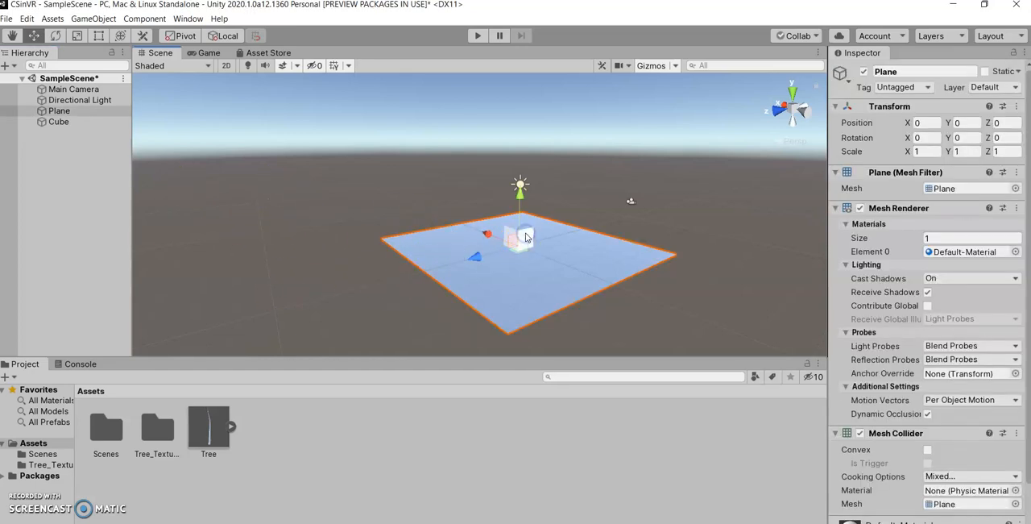
Nest the plane under the cube by dragging it onto the cube in the Hierarchy.
{"action": "left_click", "coordinate": [58, 123]}
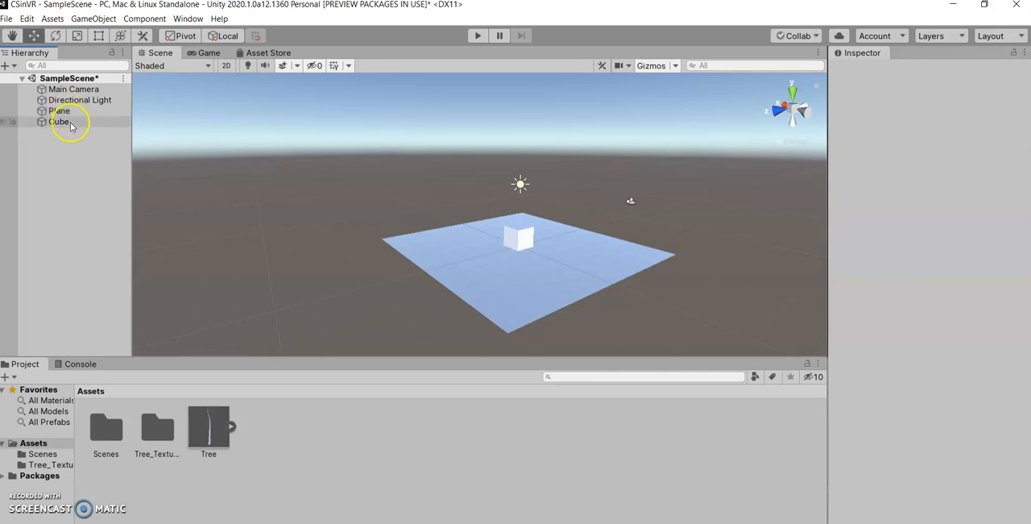
{"action": "left_click", "coordinate": [58, 109]}
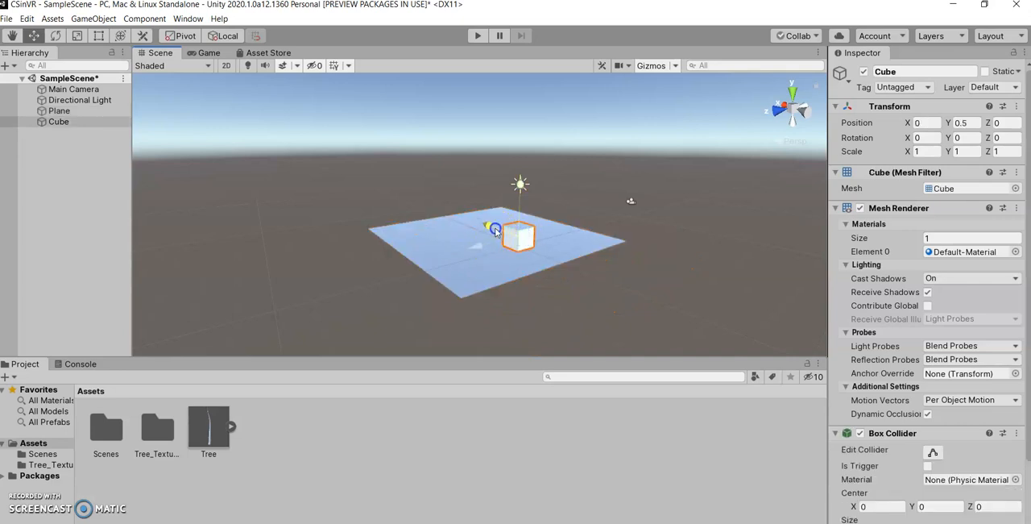
{"action": "left_click_drag", "start_coordinate": [496, 229], "coordinate": [400, 257]}
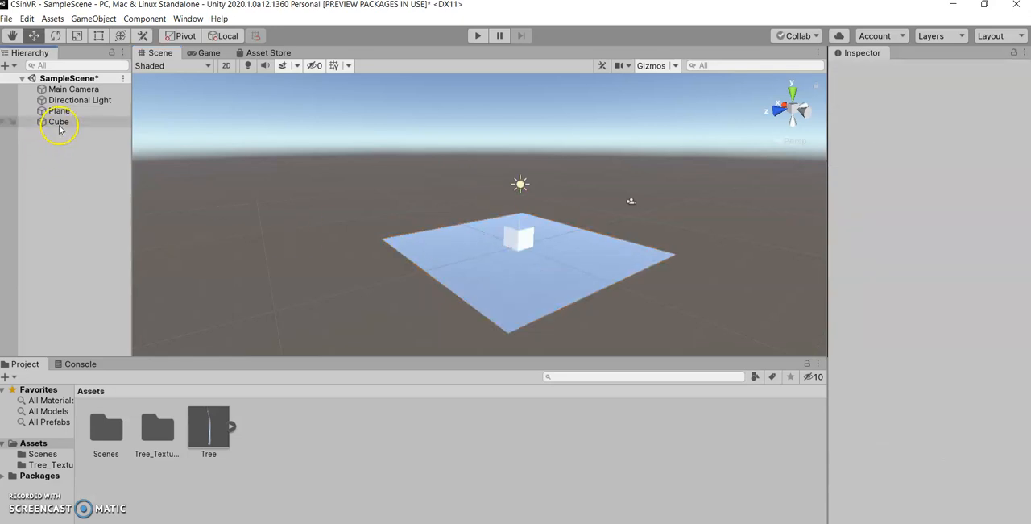
{"action": "left_click", "coordinate": [58, 121]}
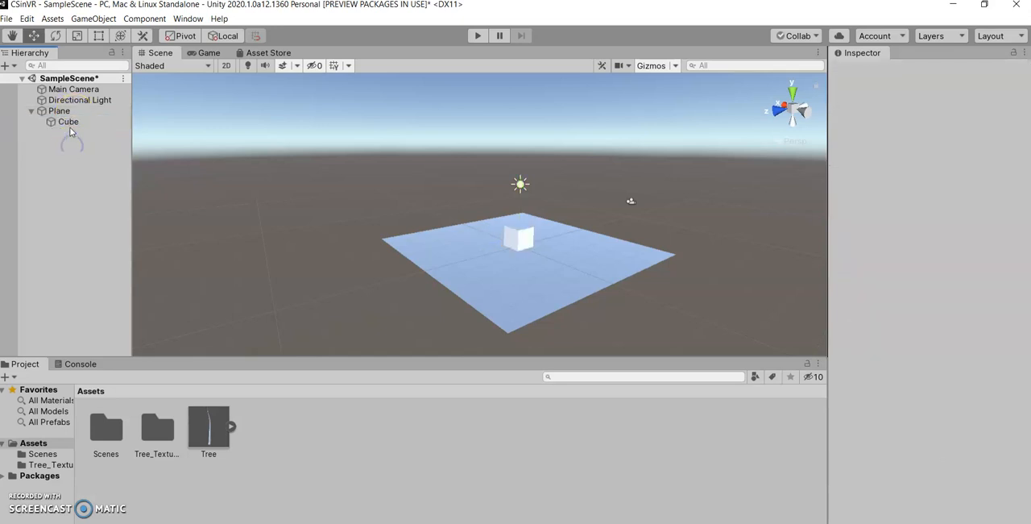
Select the nested plane, move it sideways away from the cube and back beneath it.
{"action": "left_click", "coordinate": [67, 122]}
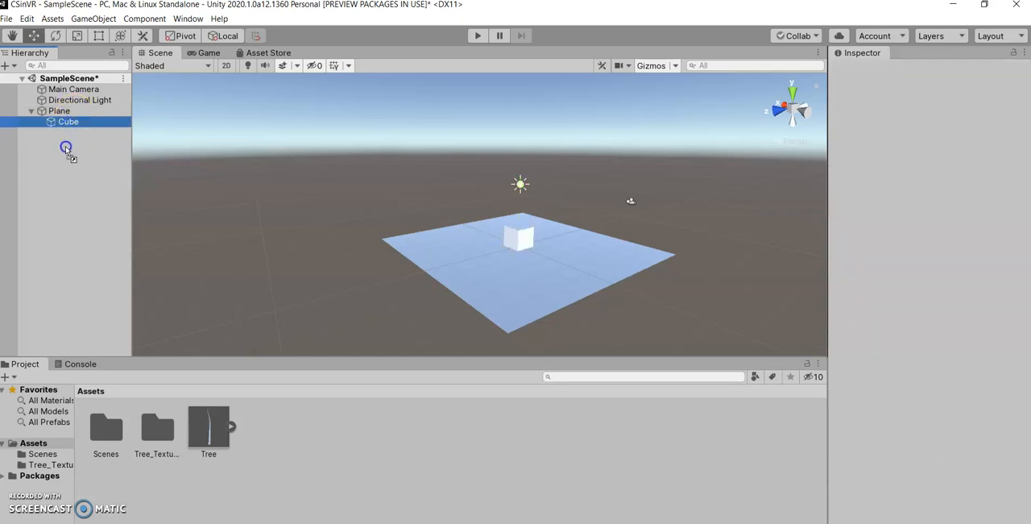
{"action": "left_click", "coordinate": [67, 121]}
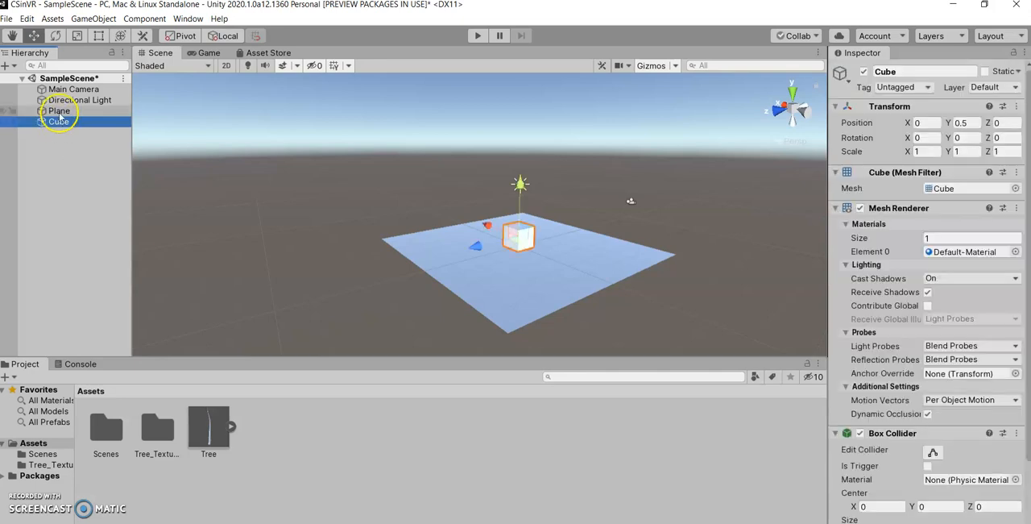
{"action": "left_click", "coordinate": [68, 122]}
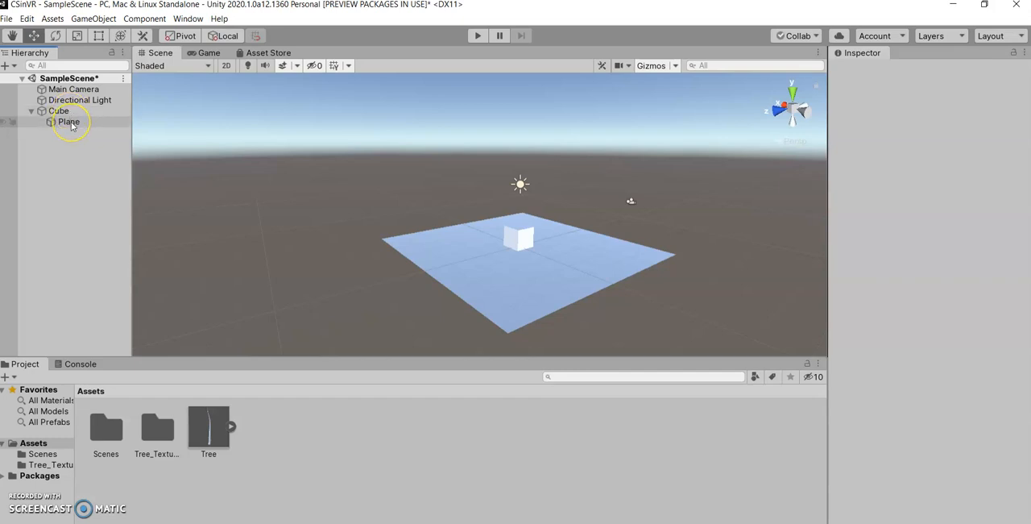
{"action": "left_click", "coordinate": [67, 121]}
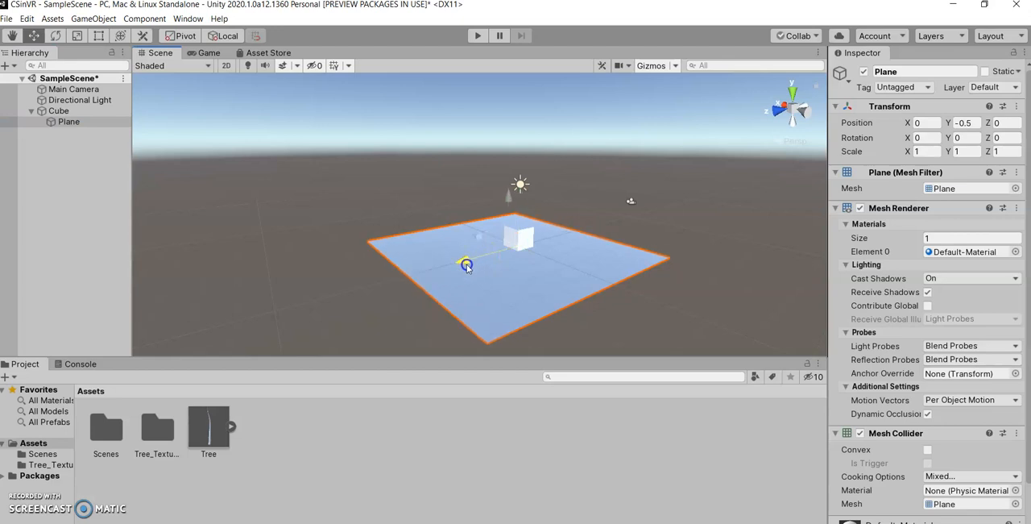
{"action": "left_click_drag", "start_coordinate": [466, 264], "coordinate": [390, 204]}
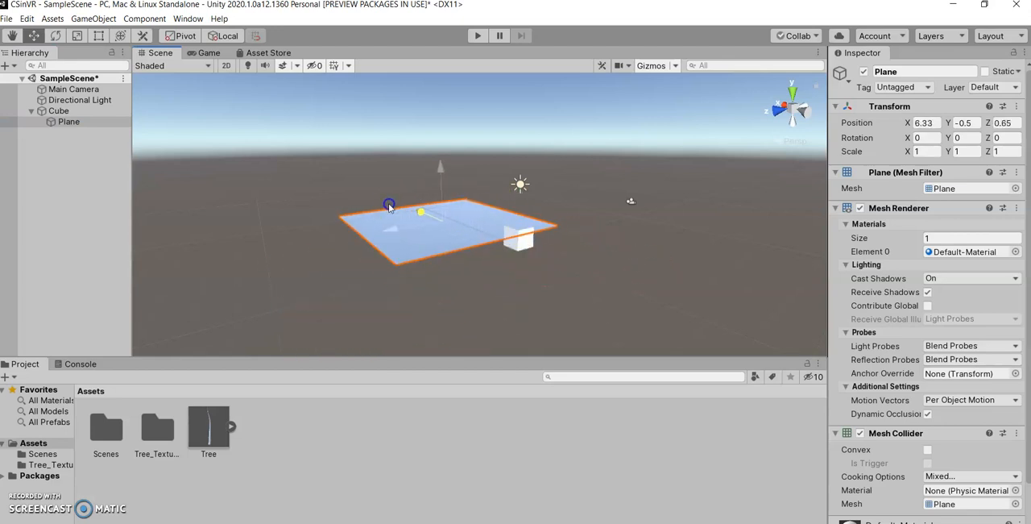
{"action": "left_click_drag", "start_coordinate": [390, 203], "coordinate": [519, 235]}
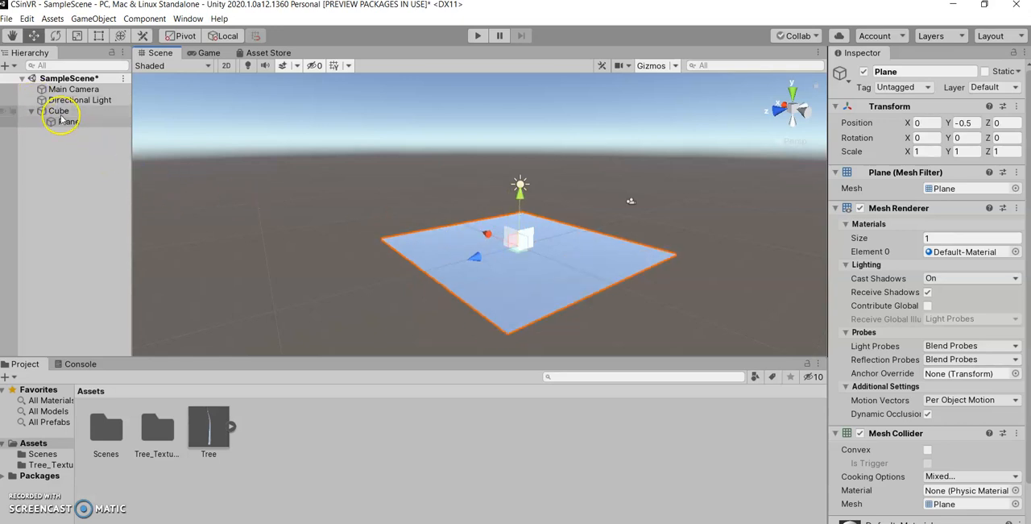
{"action": "left_click", "coordinate": [58, 109]}
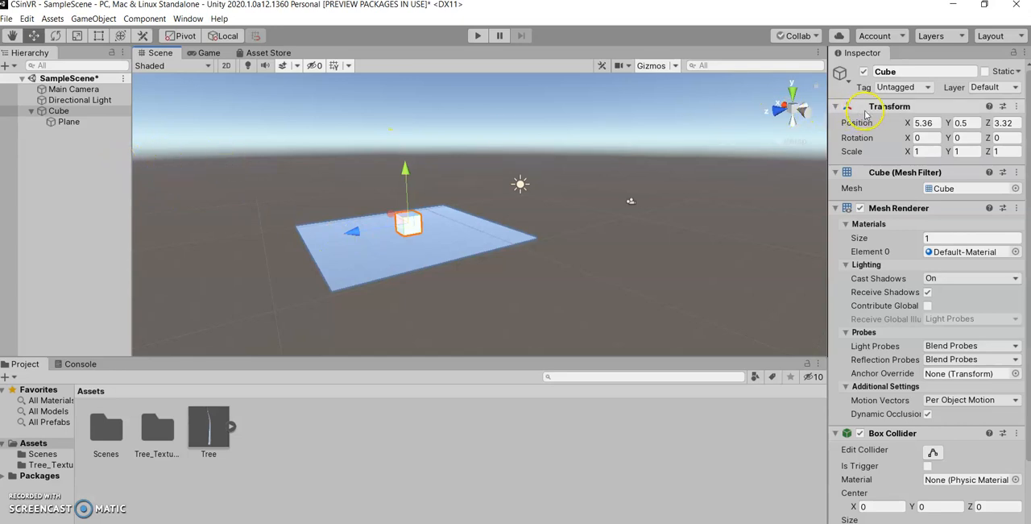
{"action": "mouse_move", "coordinate": [870, 158]}
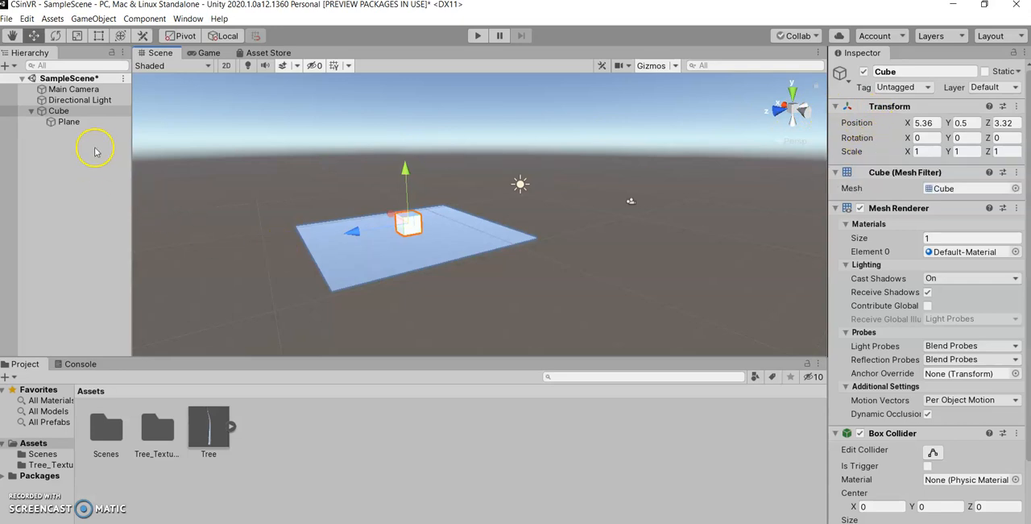
{"action": "left_click", "coordinate": [67, 121]}
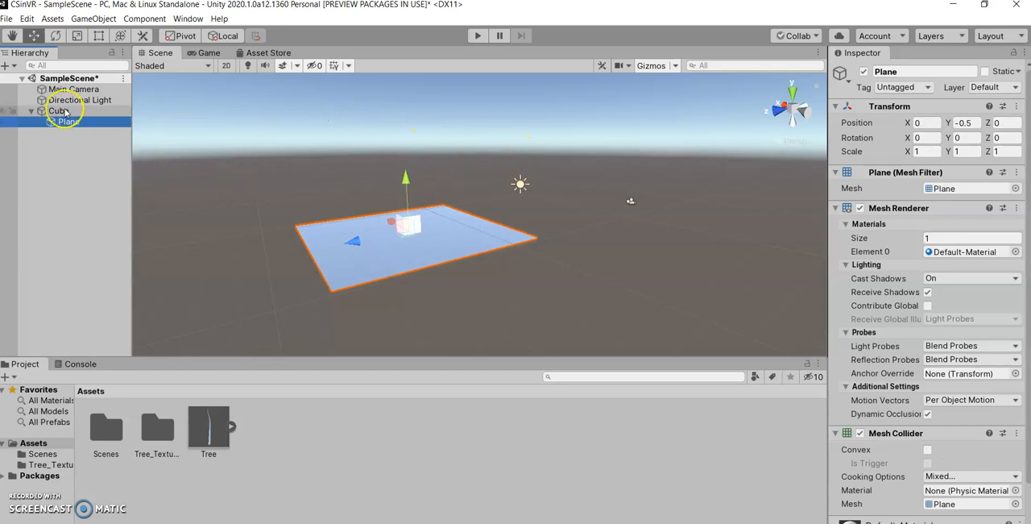
{"action": "left_click", "coordinate": [58, 110]}
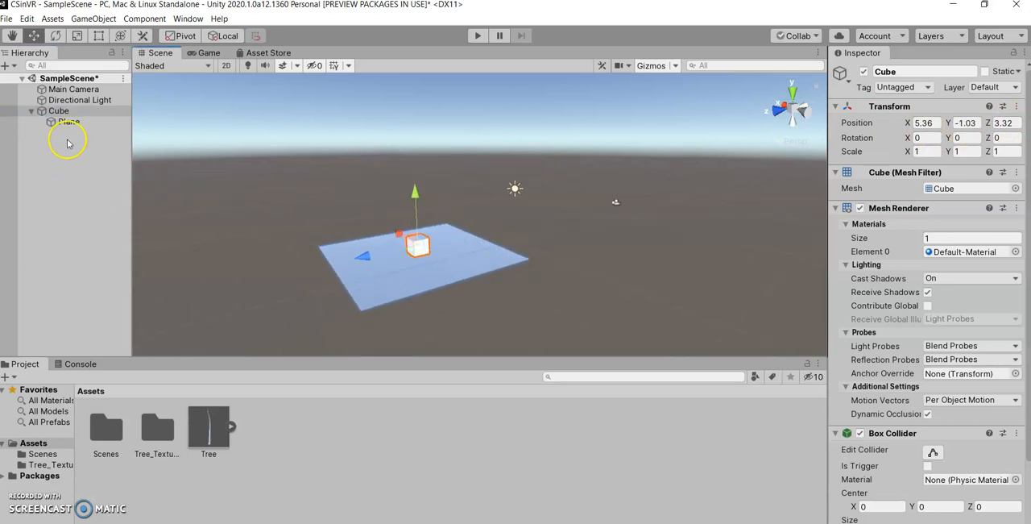
{"action": "left_click", "coordinate": [68, 123]}
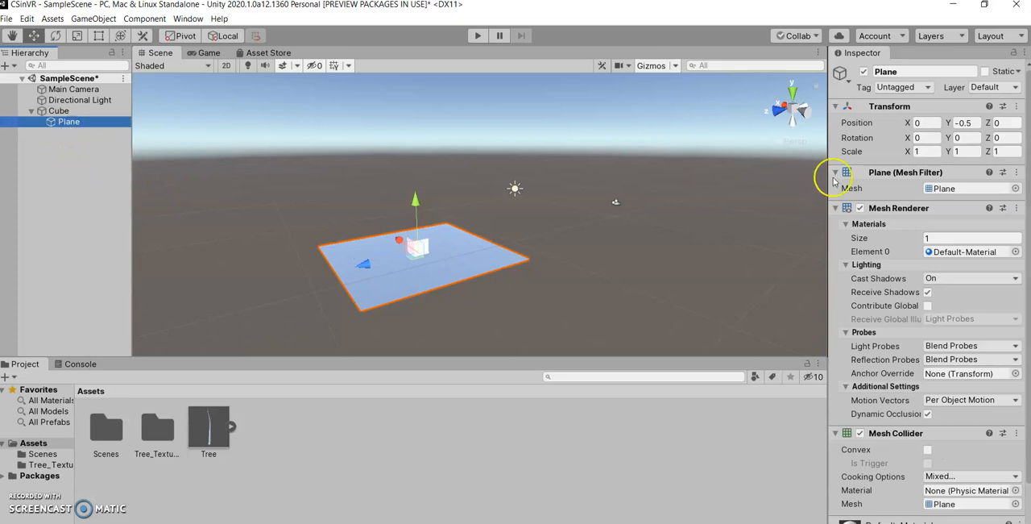
{"action": "left_click", "coordinate": [927, 122]}
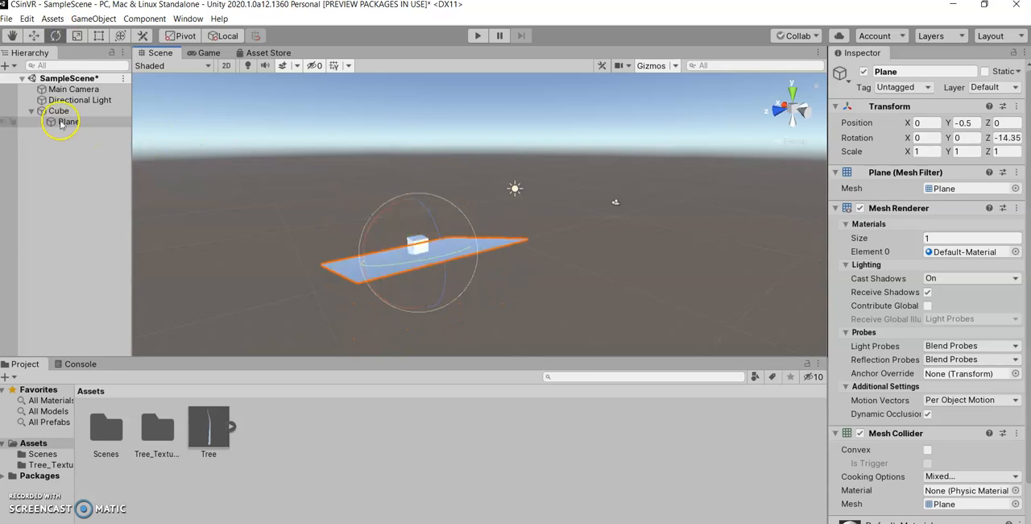
{"action": "left_click", "coordinate": [58, 110]}
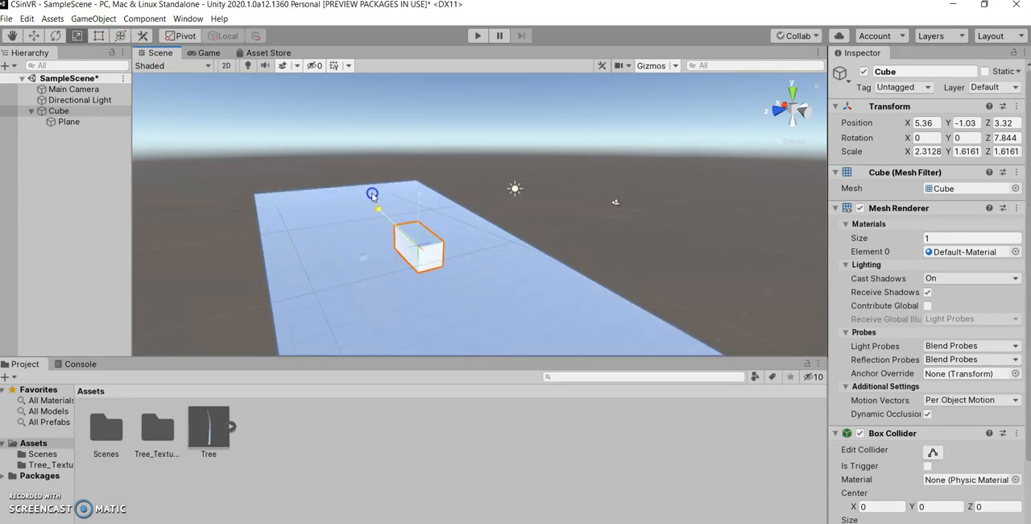
{"action": "left_click_drag", "start_coordinate": [374, 196], "coordinate": [310, 282]}
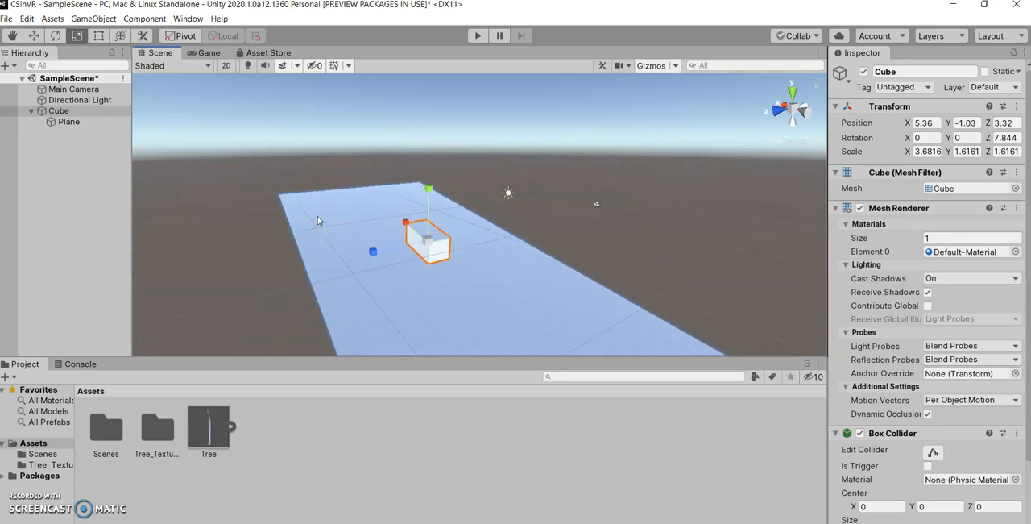
{"action": "left_click", "coordinate": [67, 121]}
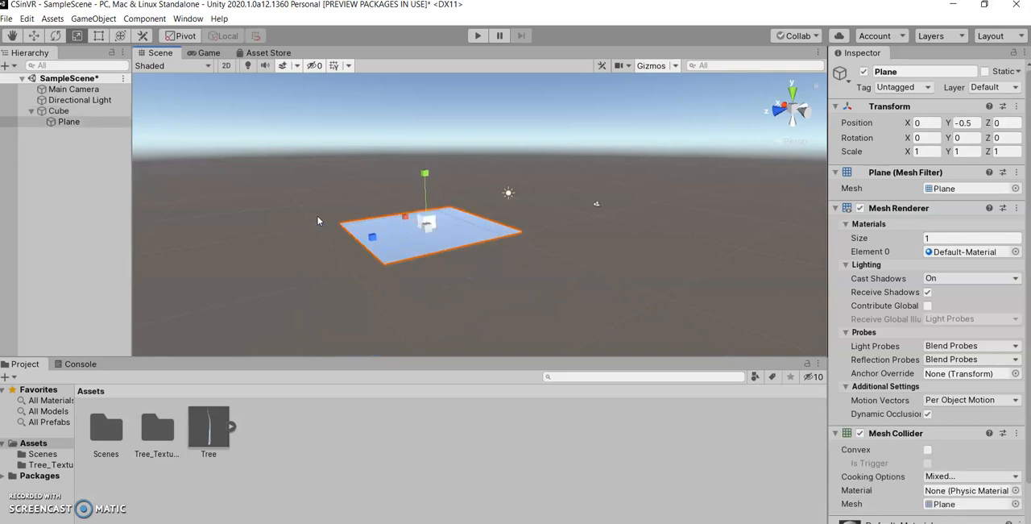
{"action": "left_click", "coordinate": [58, 109]}
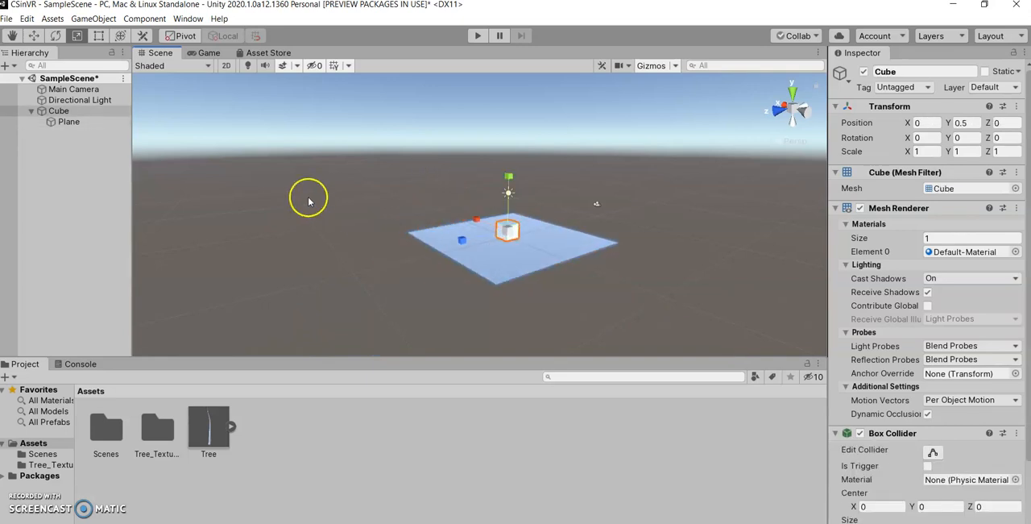
Create a new empty GameObject in the scene and select it.
{"action": "left_click", "coordinate": [65, 158]}
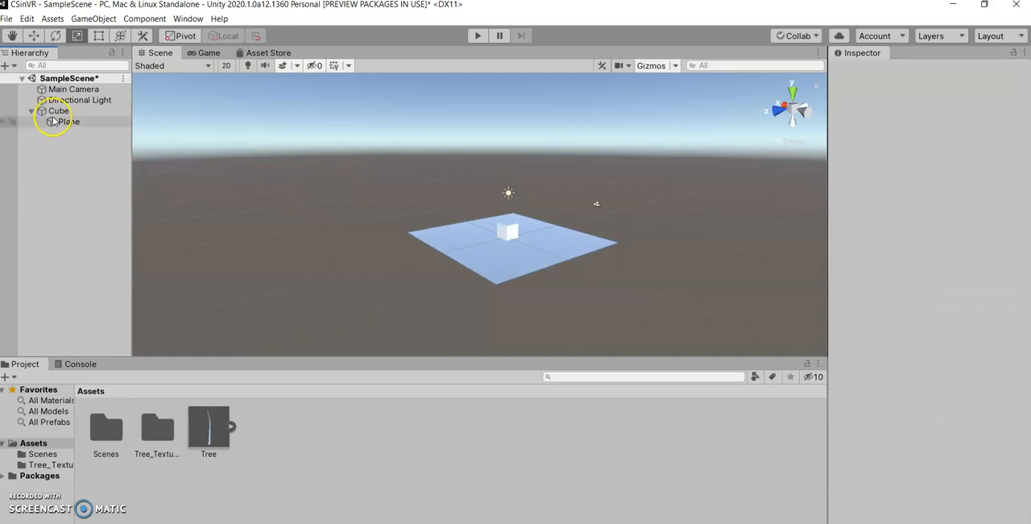
{"action": "right_click", "coordinate": [51, 155]}
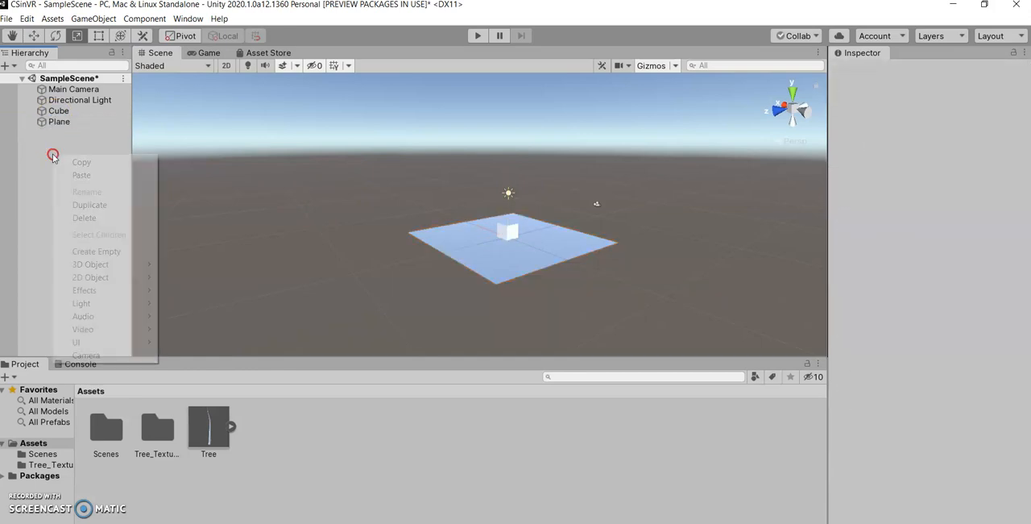
{"action": "mouse_move", "coordinate": [90, 264]}
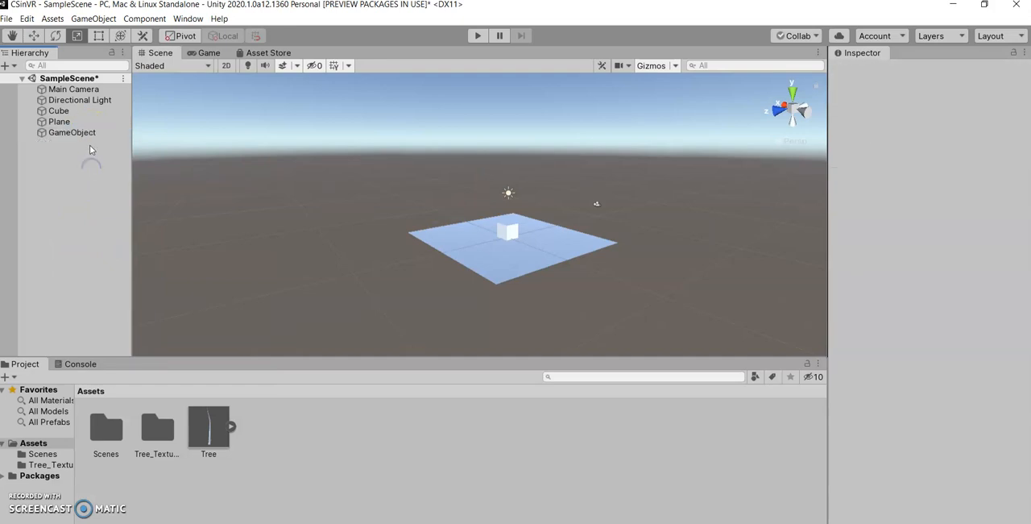
{"action": "left_click", "coordinate": [71, 133]}
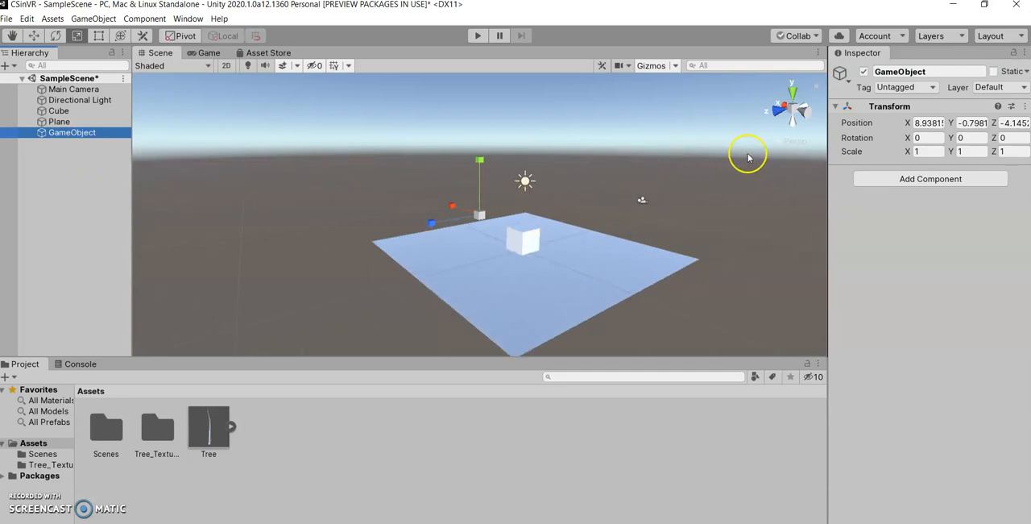
{"action": "mouse_move", "coordinate": [620, 219]}
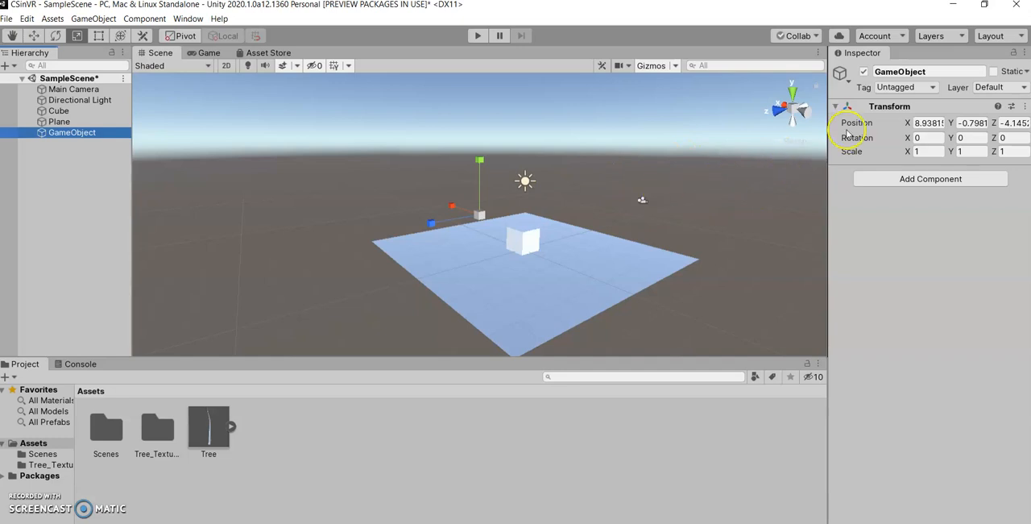
Zero the empty GameObject's Transform position values so it sits at the world origin.
{"action": "left_click", "coordinate": [928, 123]}
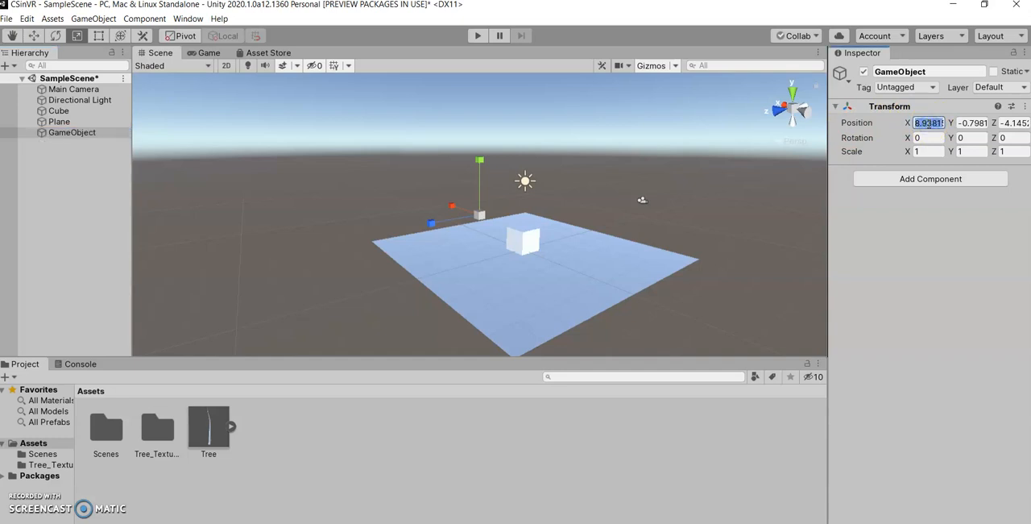
{"action": "type", "text": "0"}
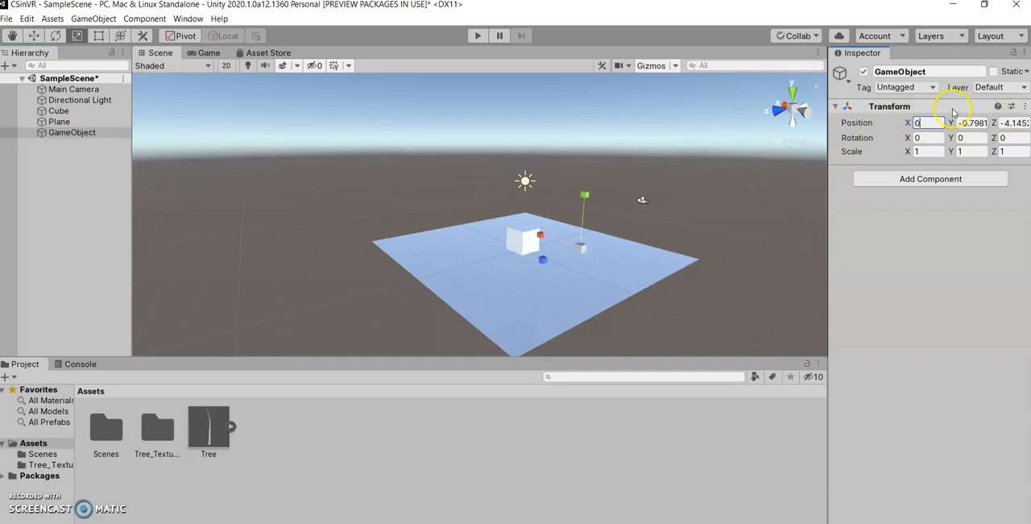
{"action": "left_click", "coordinate": [970, 123]}
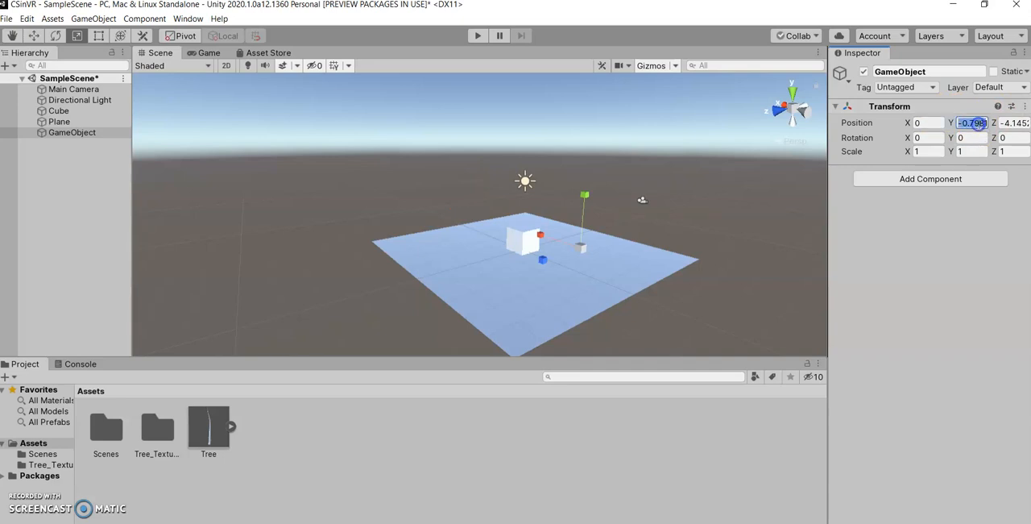
{"action": "type", "text": "0"}
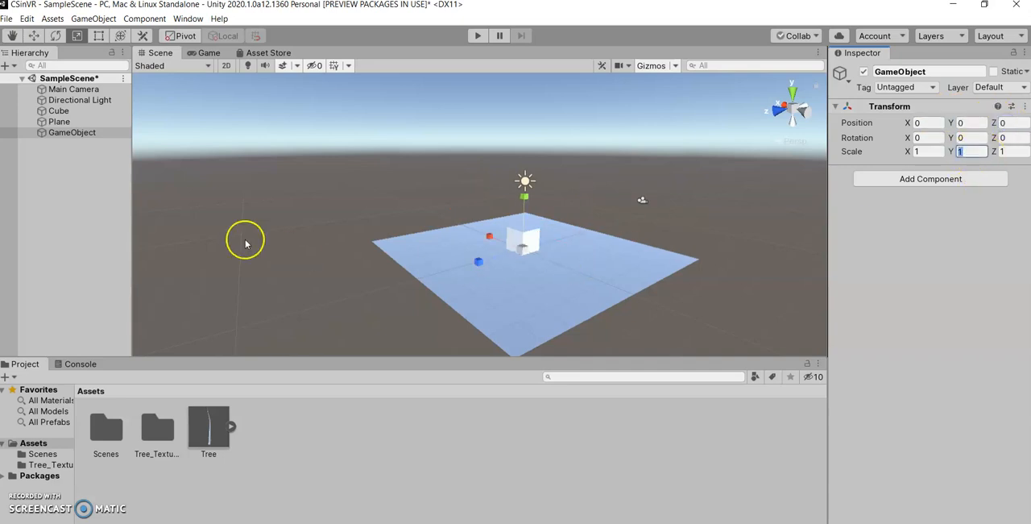
{"action": "left_click", "coordinate": [70, 132]}
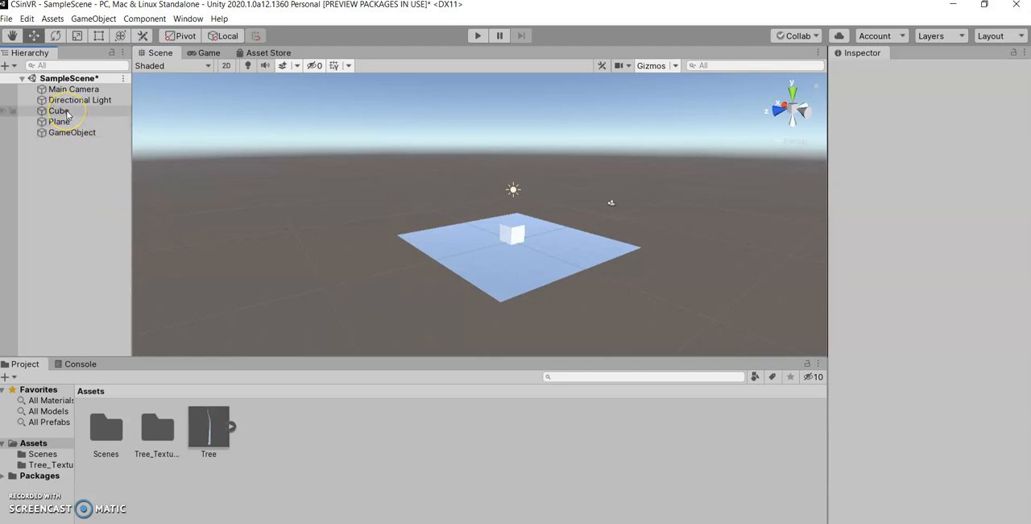
Nest the cube under the empty GameObject and rotate that parent so the cube swings around it.
{"action": "left_click", "coordinate": [58, 110]}
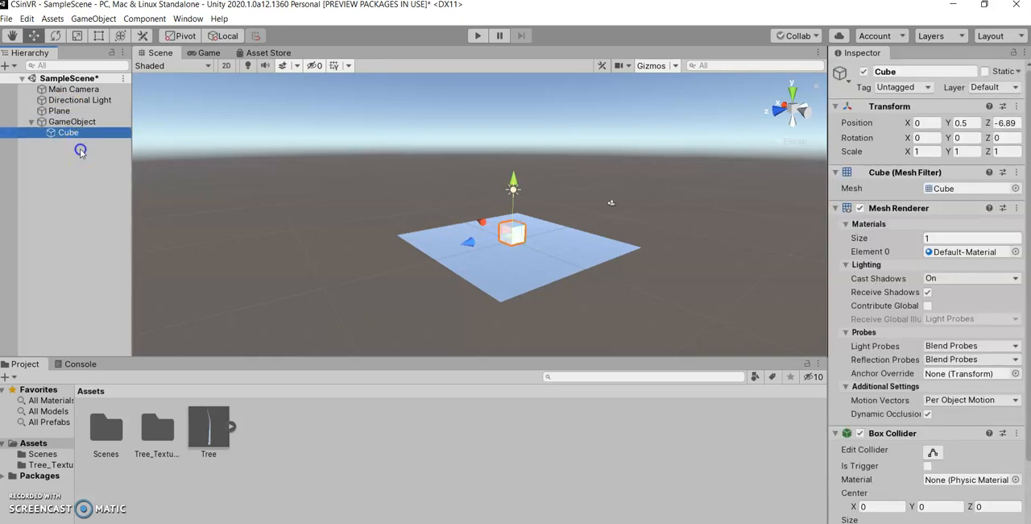
{"action": "left_click", "coordinate": [71, 121]}
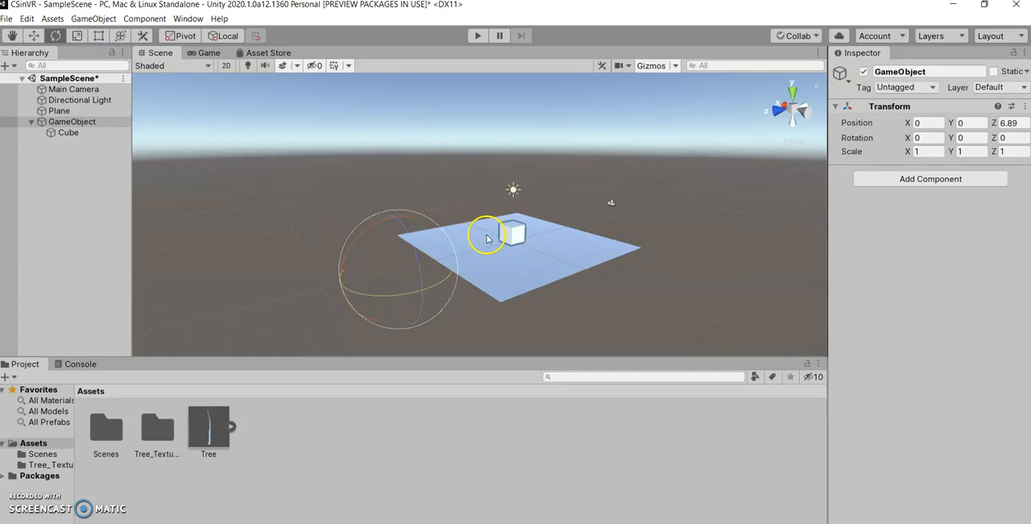
{"action": "left_click_drag", "start_coordinate": [487, 235], "coordinate": [387, 293]}
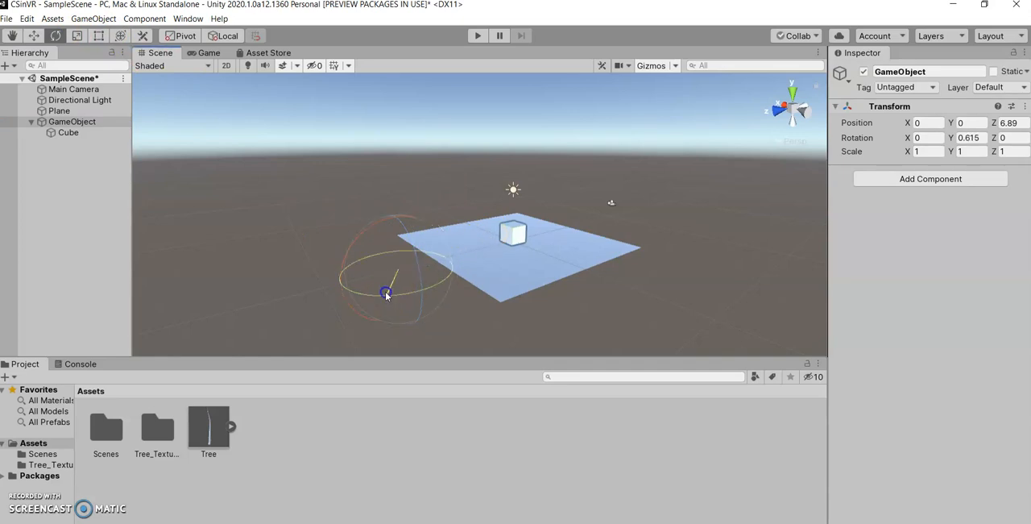
{"action": "left_click_drag", "start_coordinate": [386, 293], "coordinate": [590, 240]}
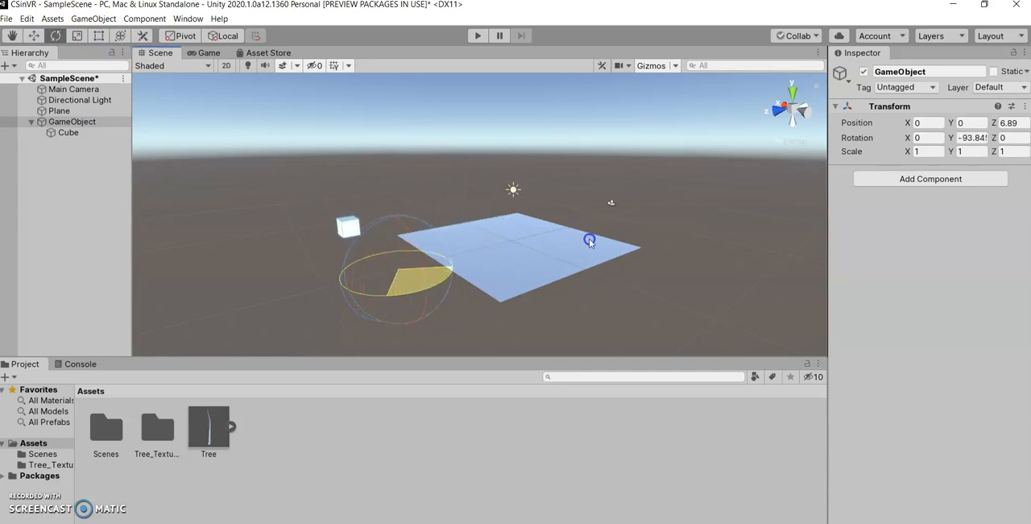
{"action": "left_click_drag", "start_coordinate": [590, 240], "coordinate": [458, 303]}
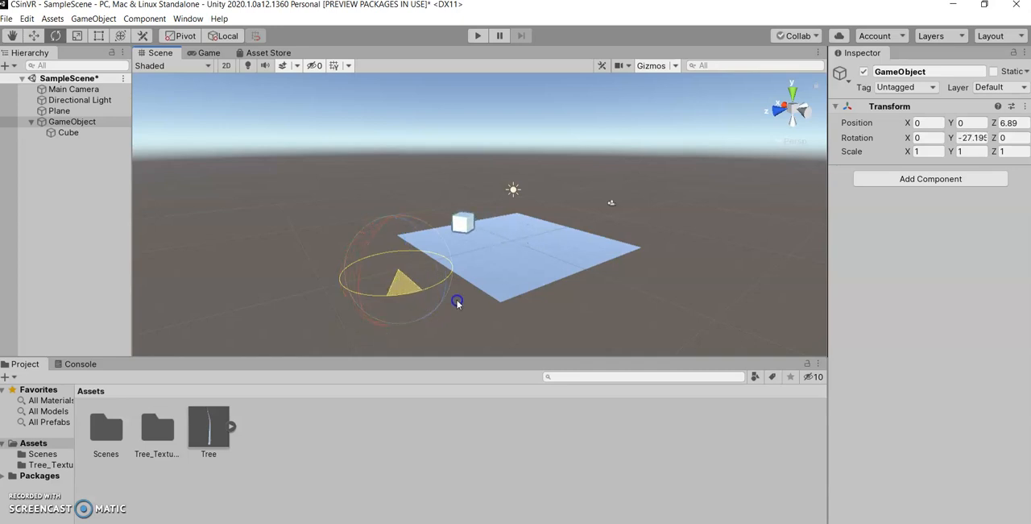
{"action": "left_click_drag", "start_coordinate": [458, 303], "coordinate": [445, 350]}
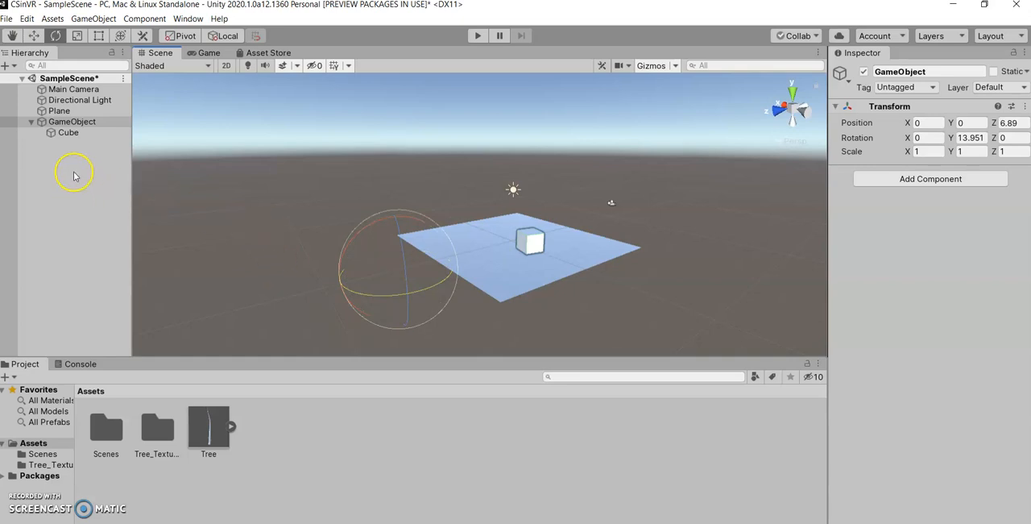
{"action": "mouse_move", "coordinate": [87, 158]}
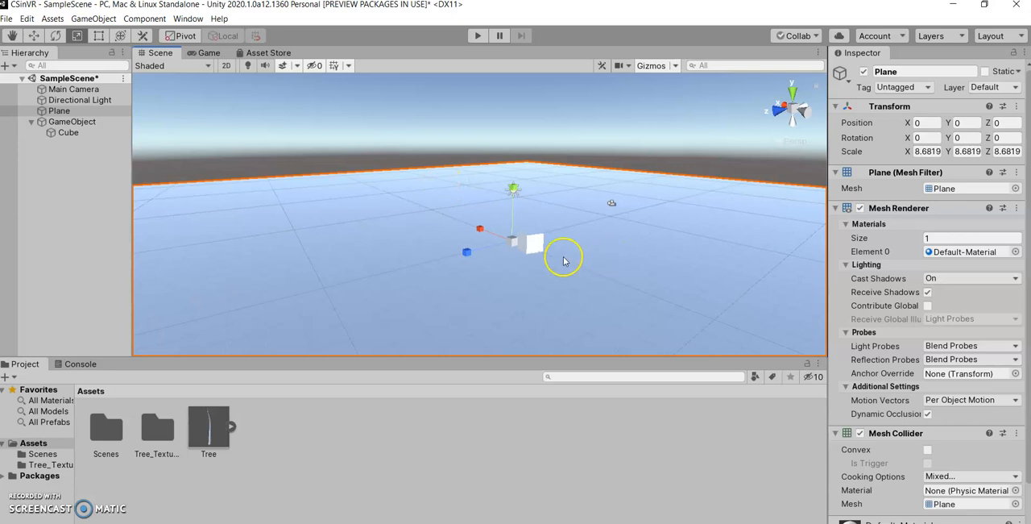
Select the plane to scale it up to about 8.68 in X, Y and Z.
{"action": "left_click", "coordinate": [68, 132]}
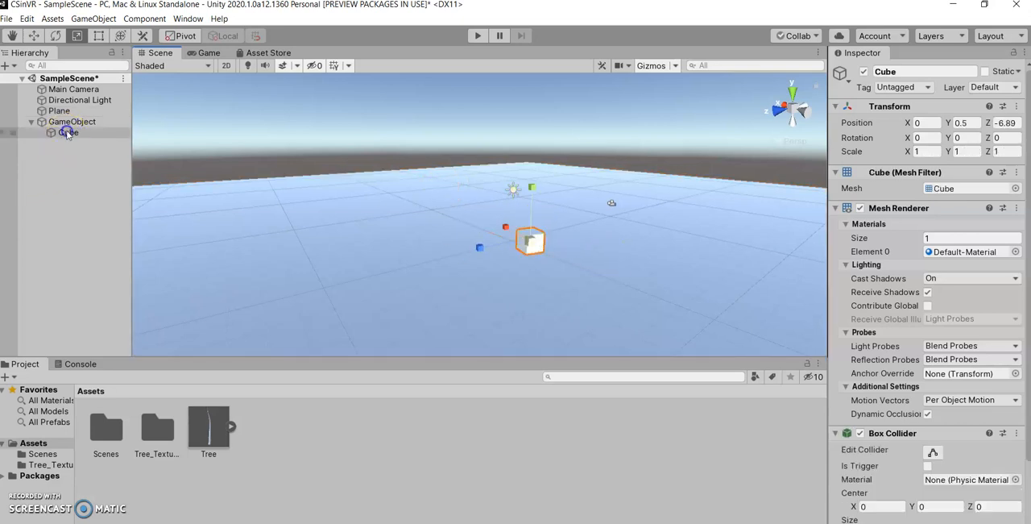
Duplicate the cube about twenty times, nest all copies under the empty GameObject and collapse it.
{"action": "left_click", "coordinate": [62, 132]}
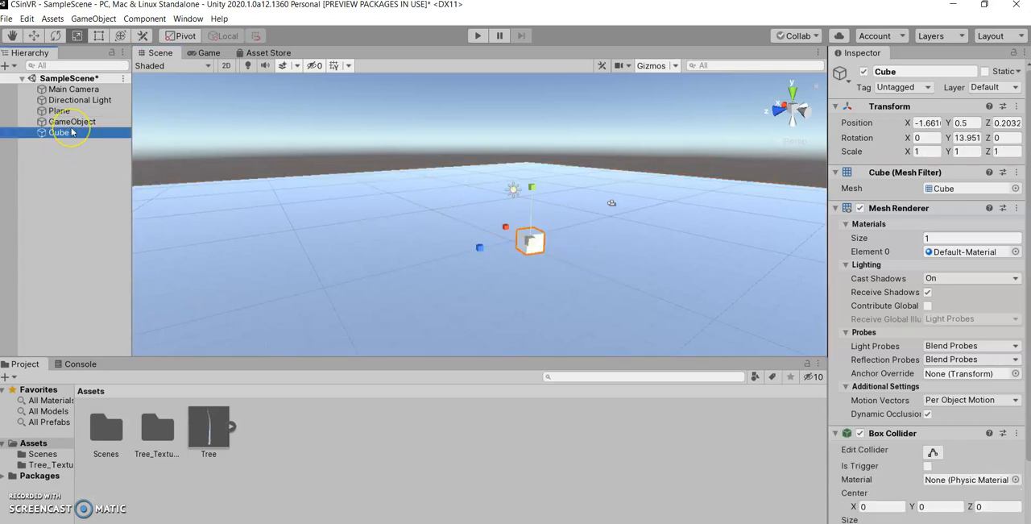
{"action": "mouse_move", "coordinate": [78, 152]}
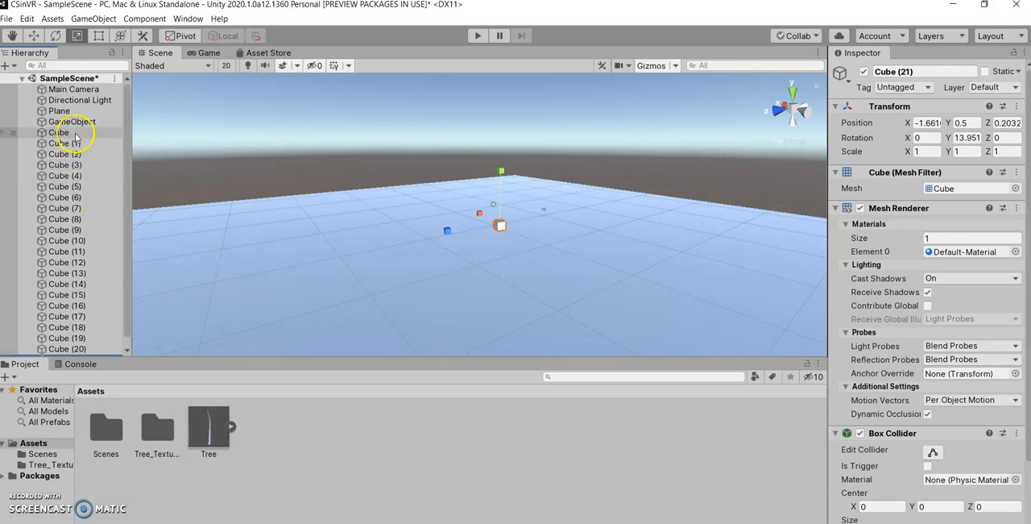
{"action": "left_click", "coordinate": [58, 122]}
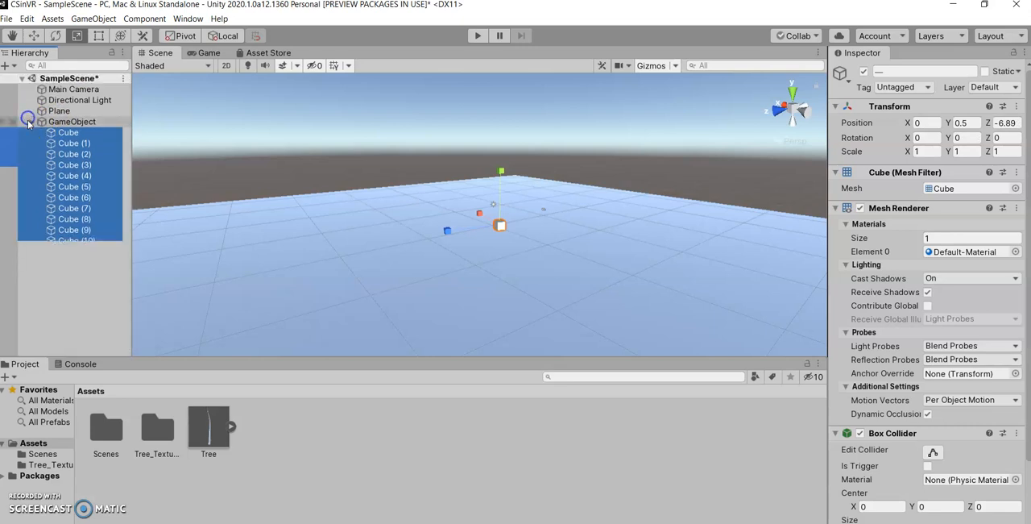
{"action": "left_click", "coordinate": [31, 122]}
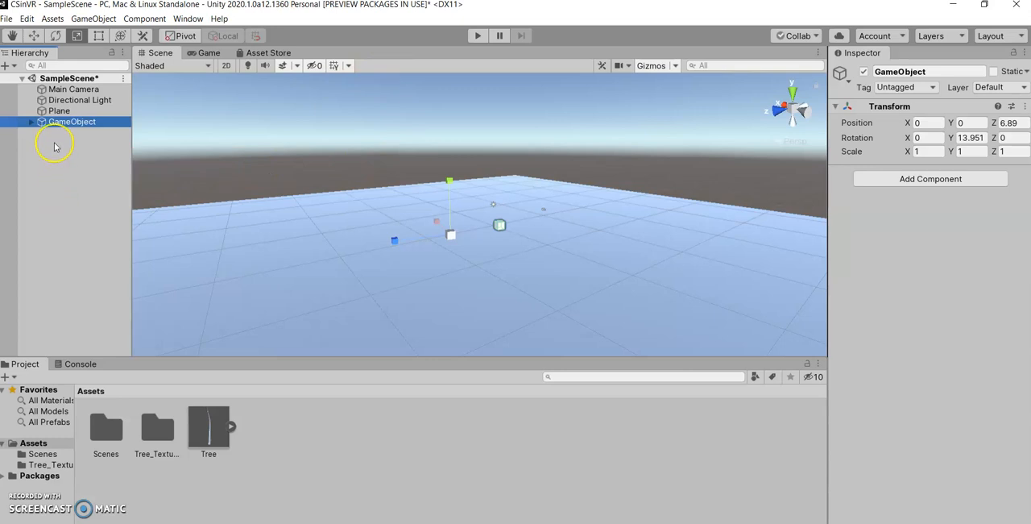
Rename the empty parent GameObject to 'Cubes'.
{"action": "double_click", "coordinate": [71, 123]}
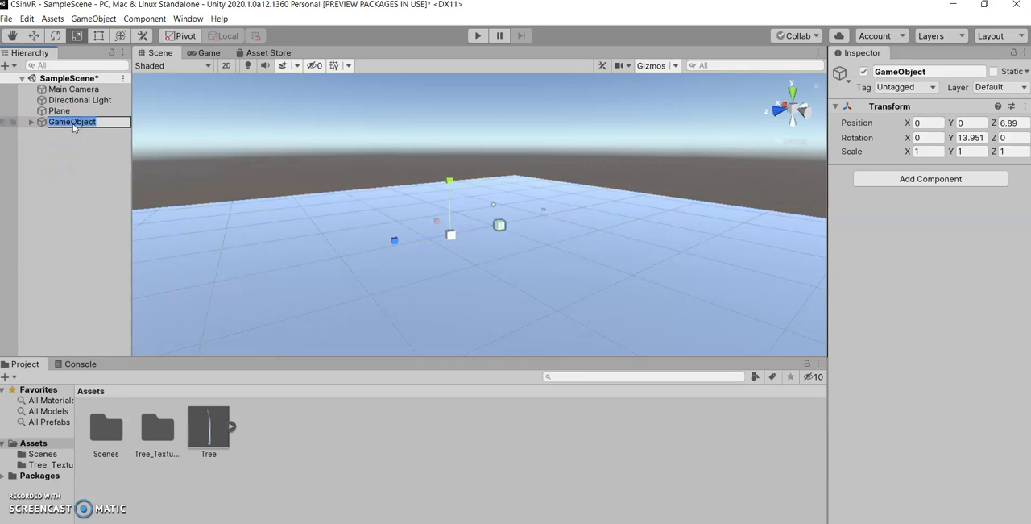
{"action": "left_click", "coordinate": [71, 123]}
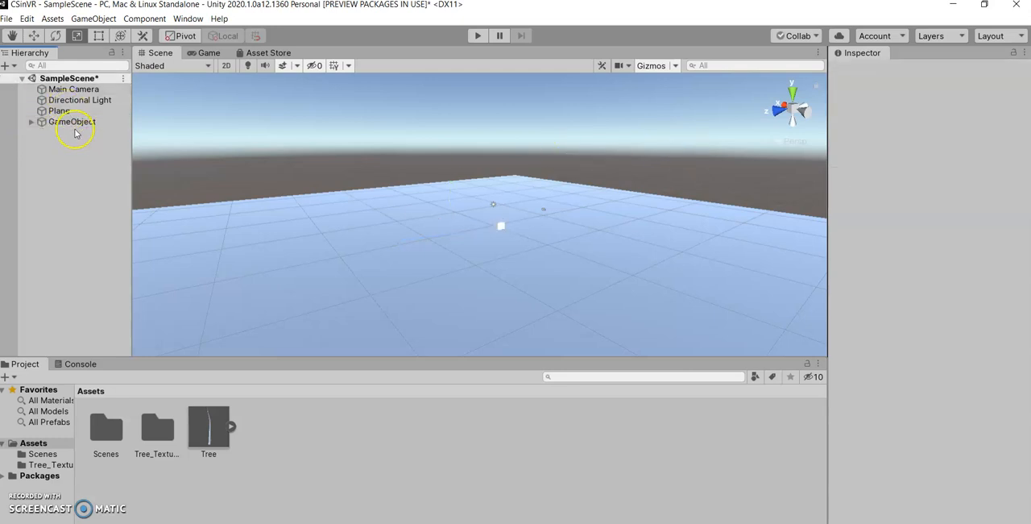
{"action": "left_click", "coordinate": [74, 122]}
{"action": "type", "text": "Cubes"}
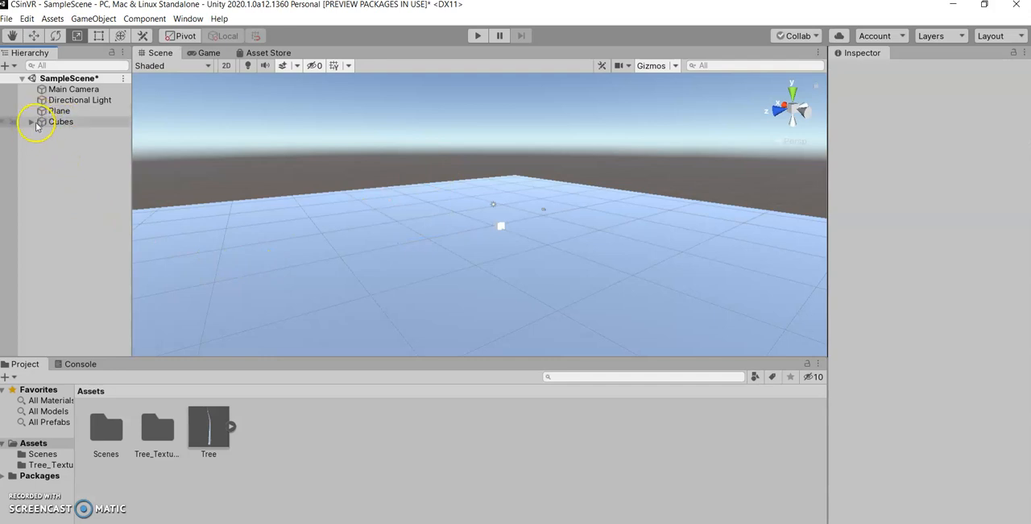
Expand Cubes to show its single child cube, then clear the selection.
{"action": "left_click", "coordinate": [31, 122]}
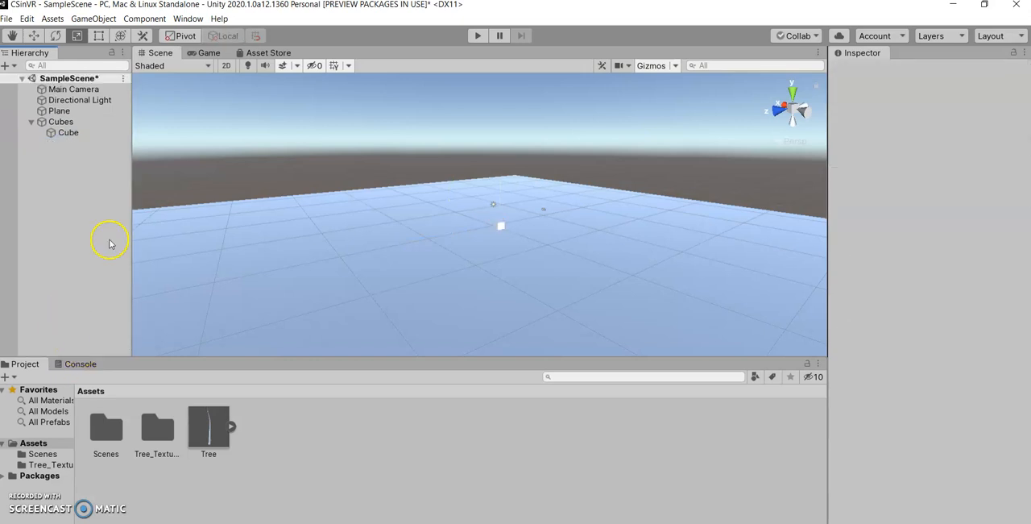
{"action": "left_click", "coordinate": [61, 122]}
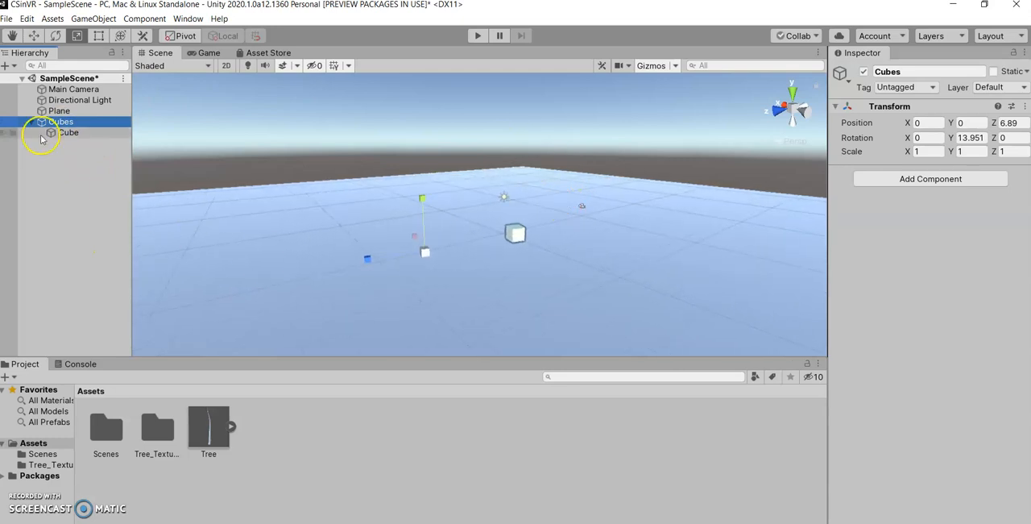
{"action": "left_click", "coordinate": [55, 151]}
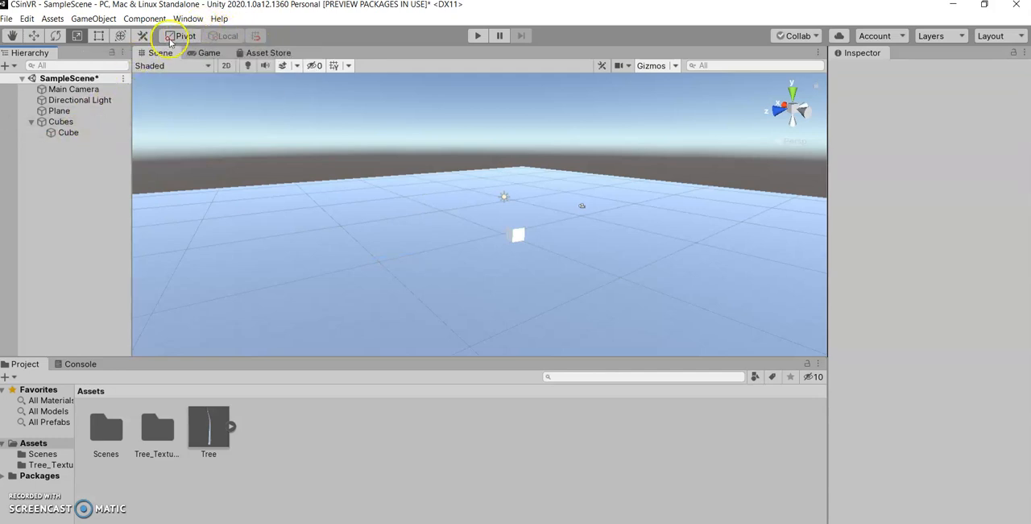
{"action": "mouse_move", "coordinate": [186, 36]}
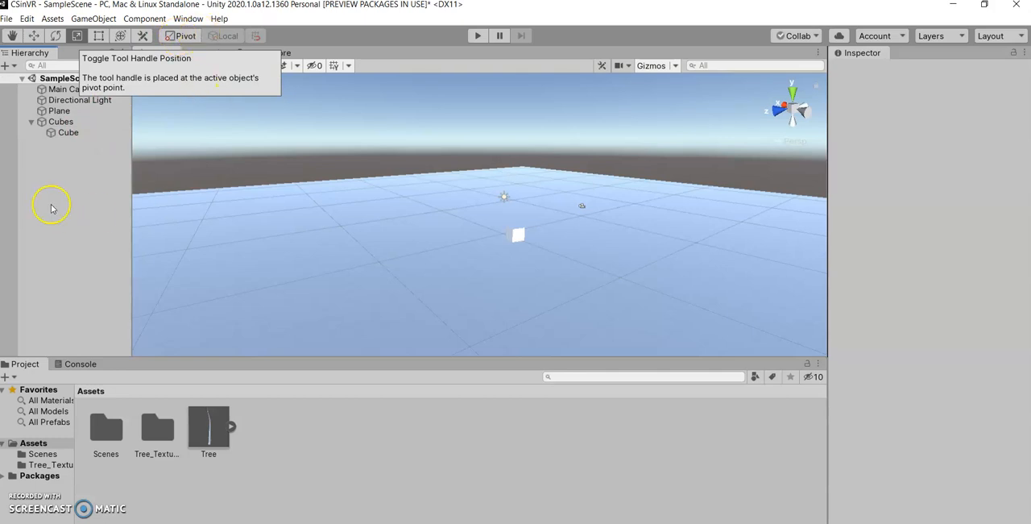
With handles at the pivot, select the Cubes parent and rotate the group around its pivot point.
{"action": "left_click", "coordinate": [62, 121]}
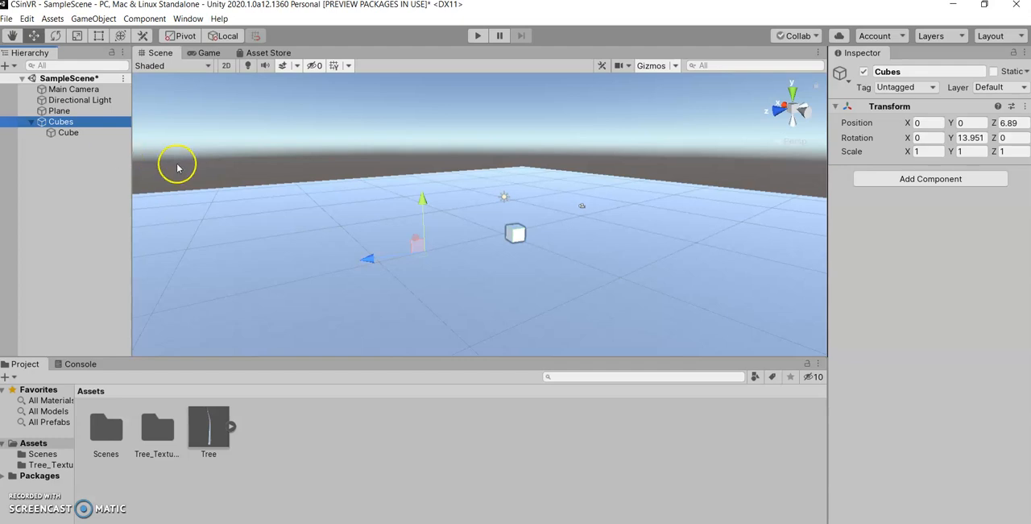
{"action": "mouse_move", "coordinate": [873, 113]}
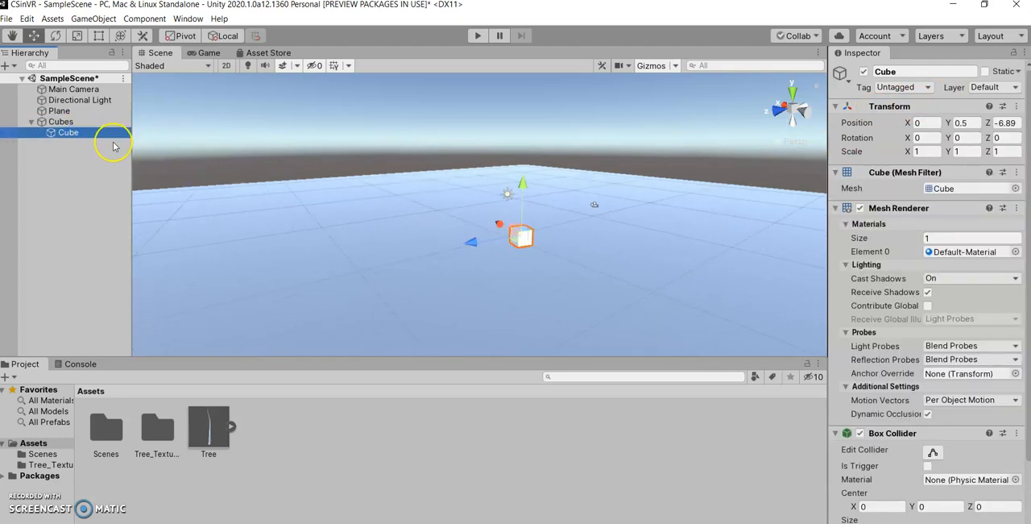
{"action": "left_click", "coordinate": [61, 121]}
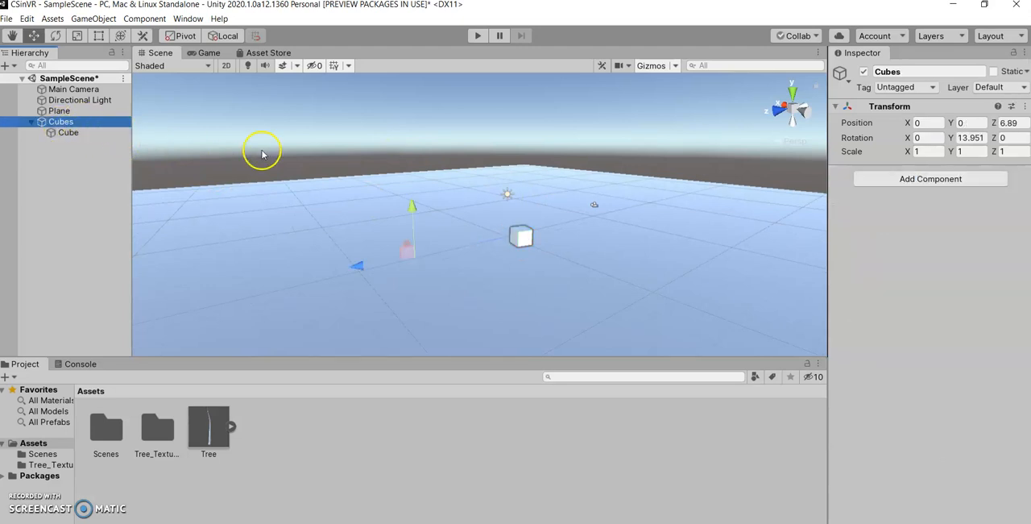
{"action": "mouse_move", "coordinate": [487, 193]}
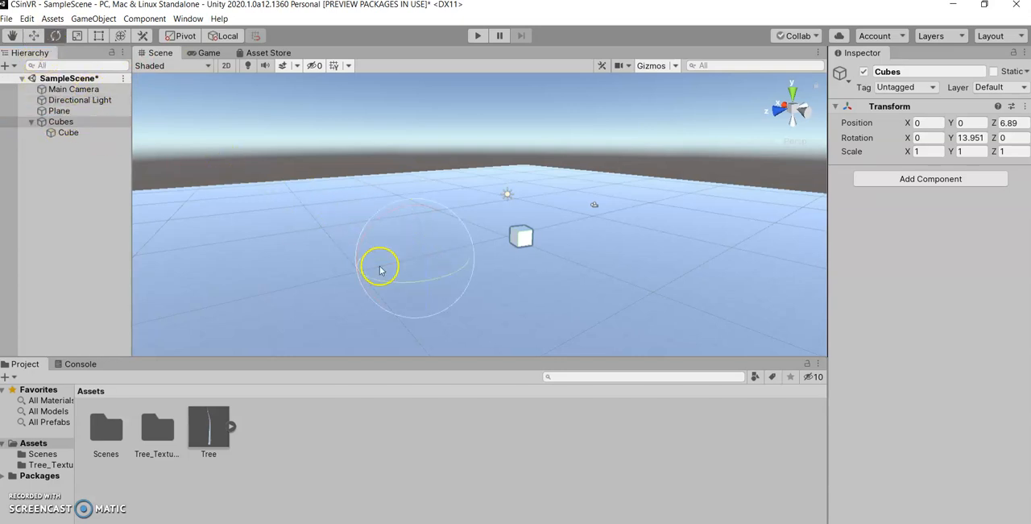
{"action": "left_click_drag", "start_coordinate": [383, 269], "coordinate": [306, 342]}
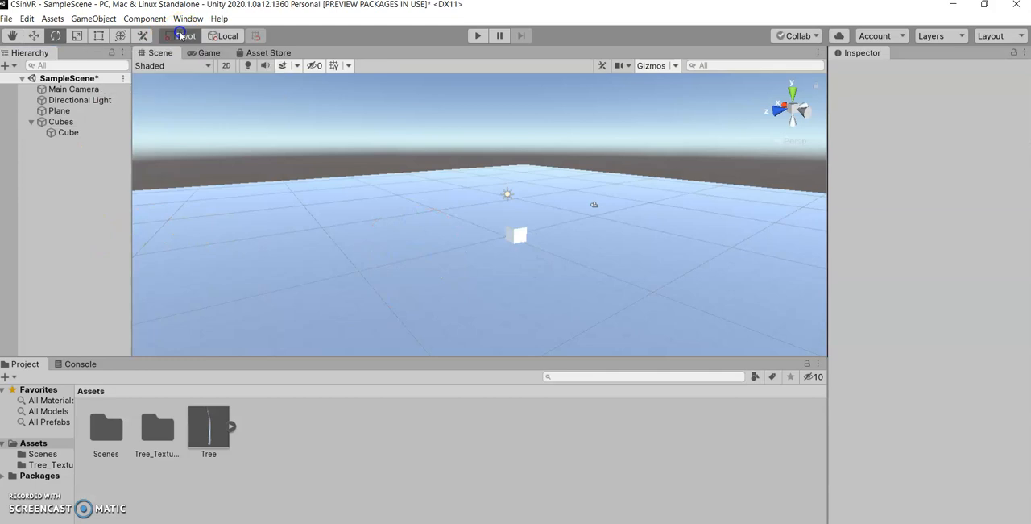
Switch tool handles to Center mode and duplicate the child cube into Cube (1).
{"action": "left_click", "coordinate": [181, 36]}
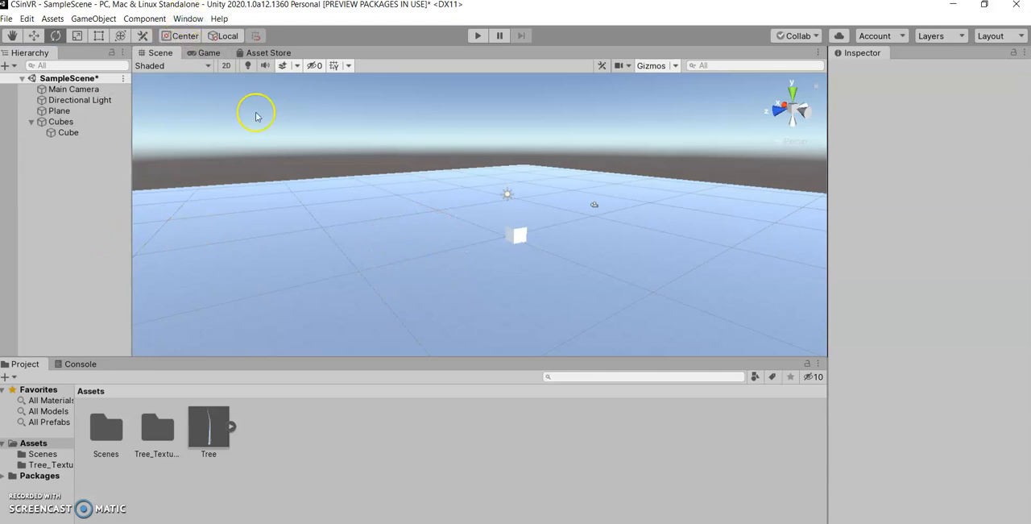
{"action": "left_click", "coordinate": [67, 132]}
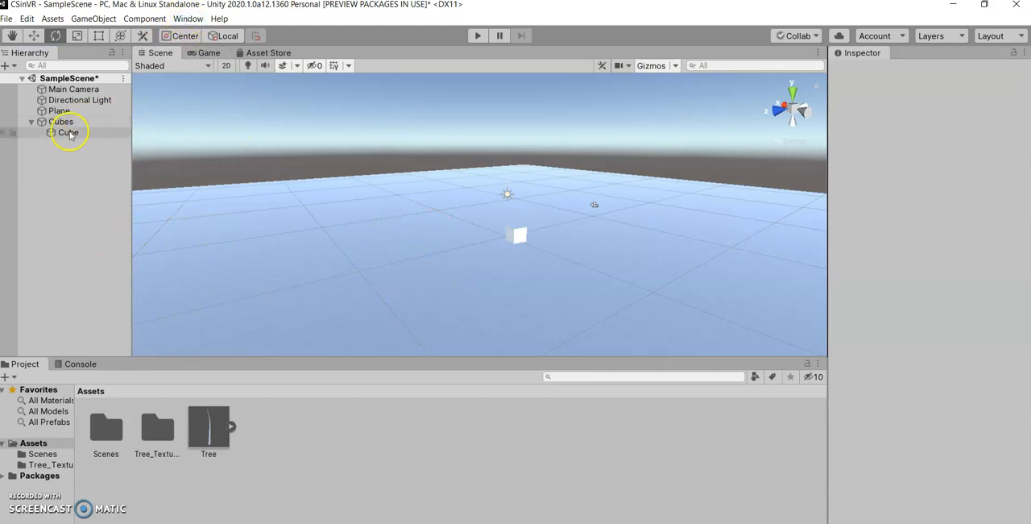
{"action": "left_click", "coordinate": [67, 132]}
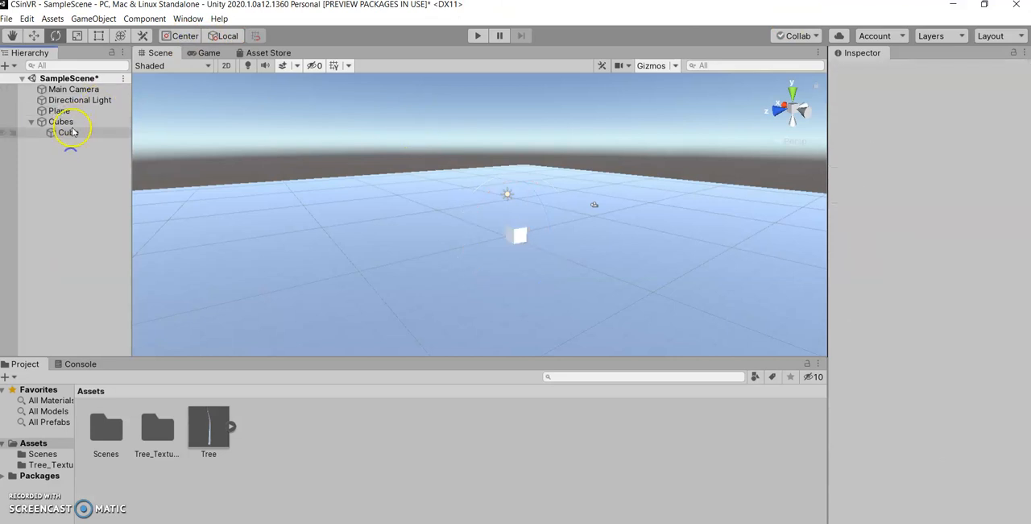
{"action": "left_click", "coordinate": [67, 132]}
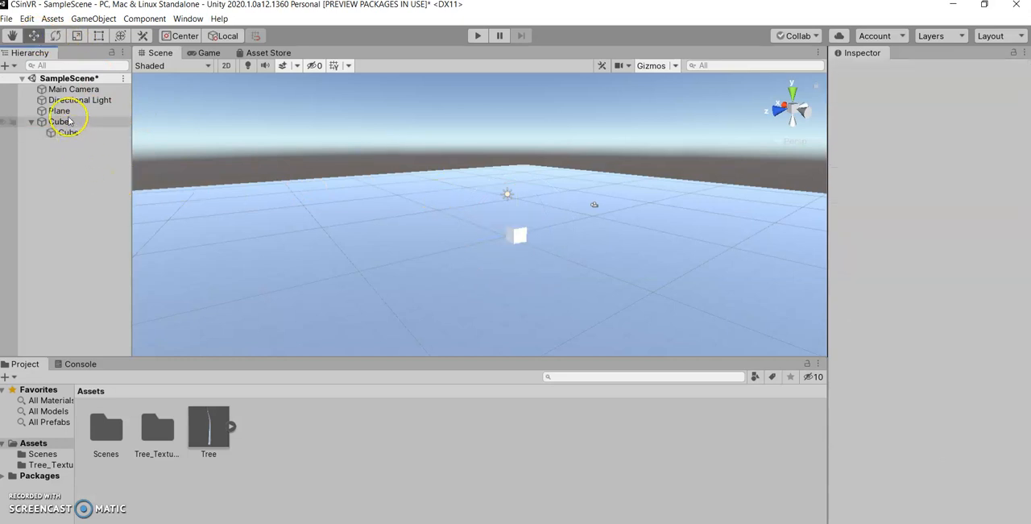
Compare the child cube's handle with the Cubes parent's handle centred between both cubes.
{"action": "left_click", "coordinate": [61, 122]}
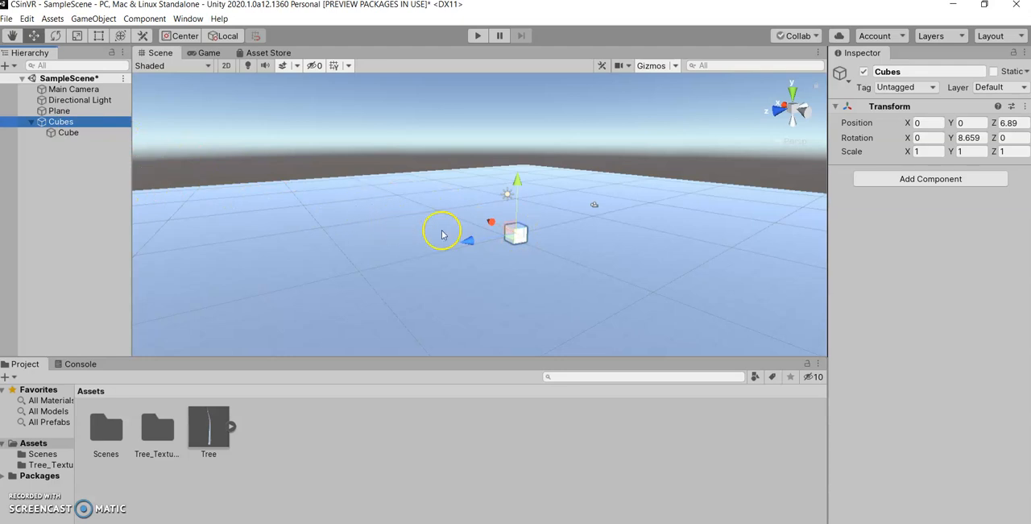
{"action": "mouse_move", "coordinate": [432, 245]}
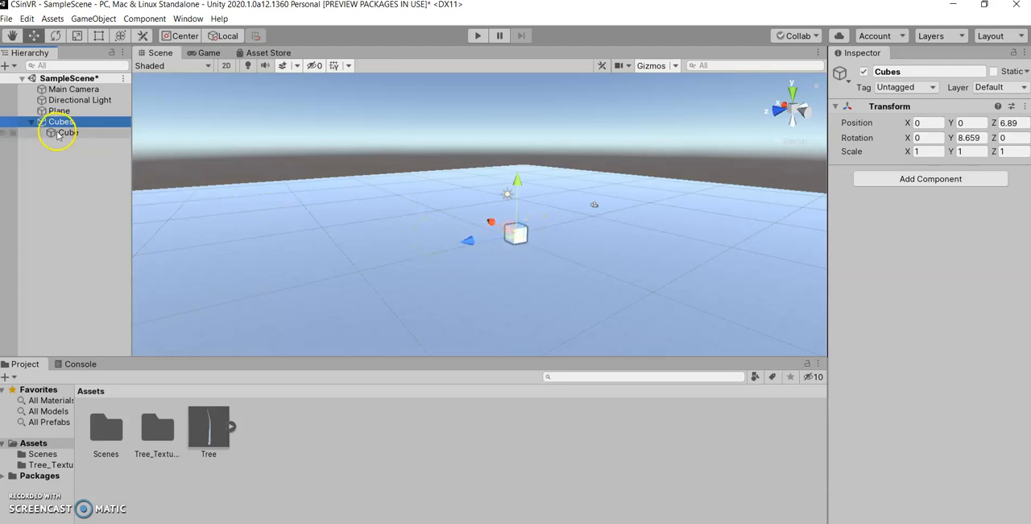
{"action": "left_click", "coordinate": [67, 133]}
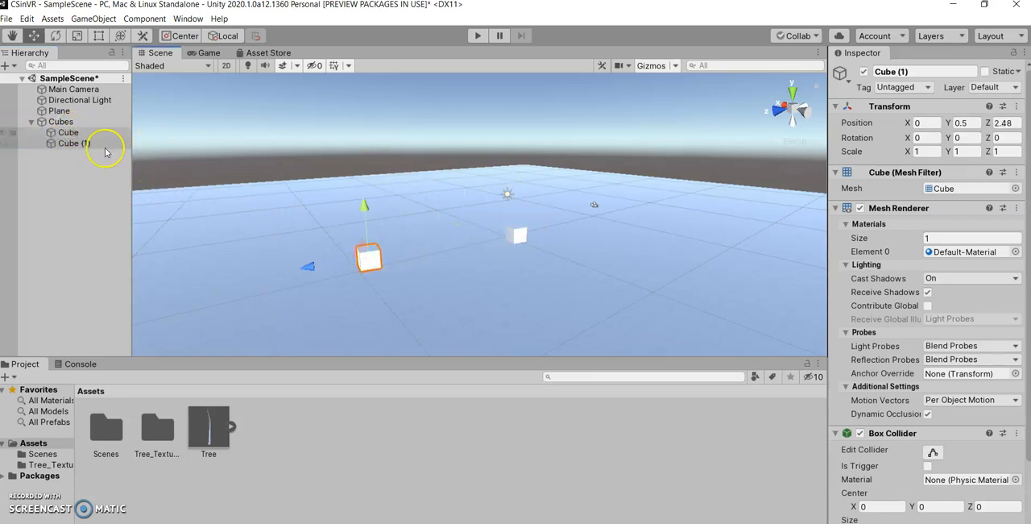
{"action": "left_click", "coordinate": [61, 121]}
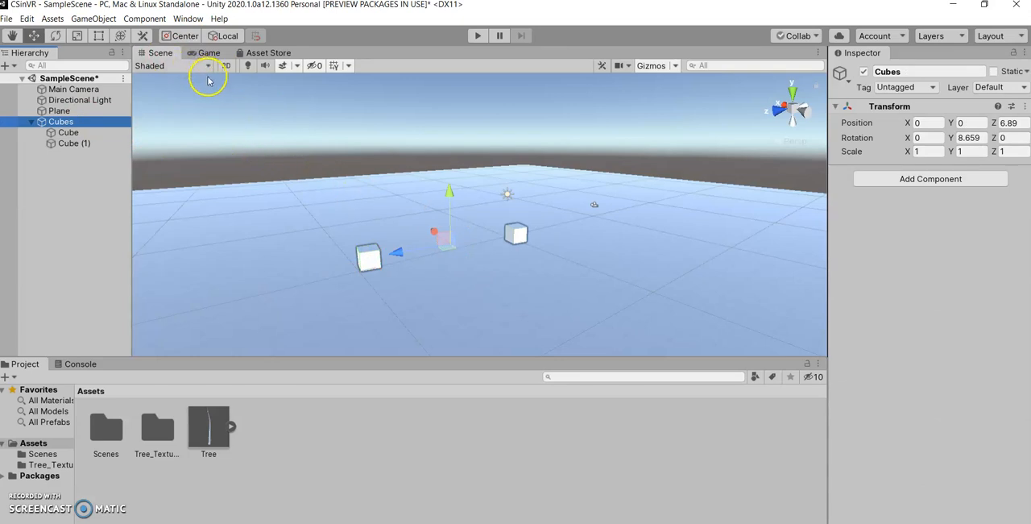
{"action": "mouse_move", "coordinate": [208, 31]}
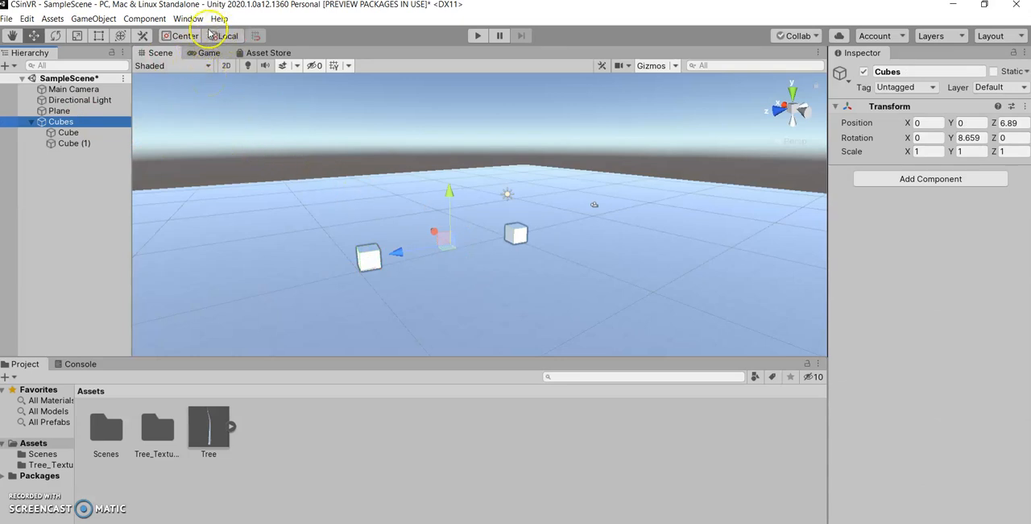
{"action": "mouse_move", "coordinate": [184, 35]}
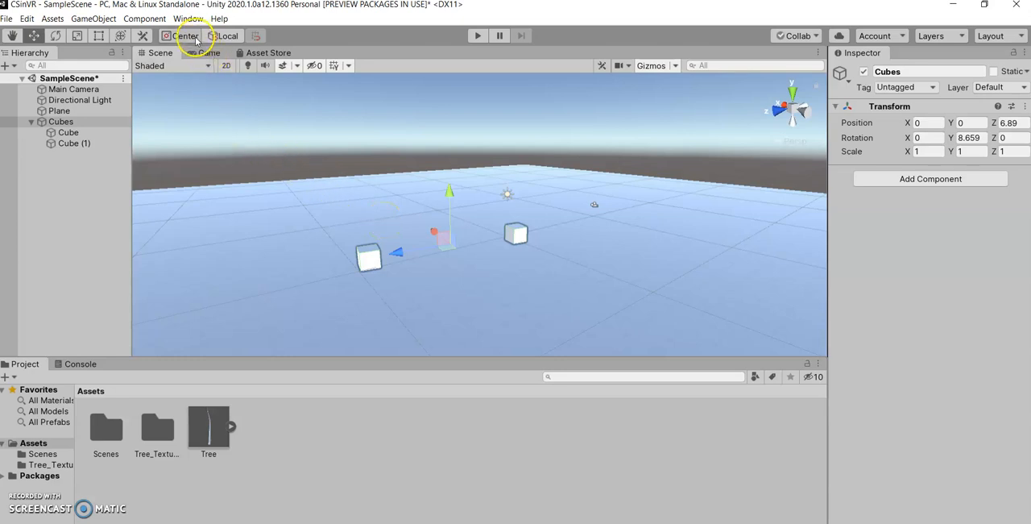
{"action": "mouse_move", "coordinate": [222, 35]}
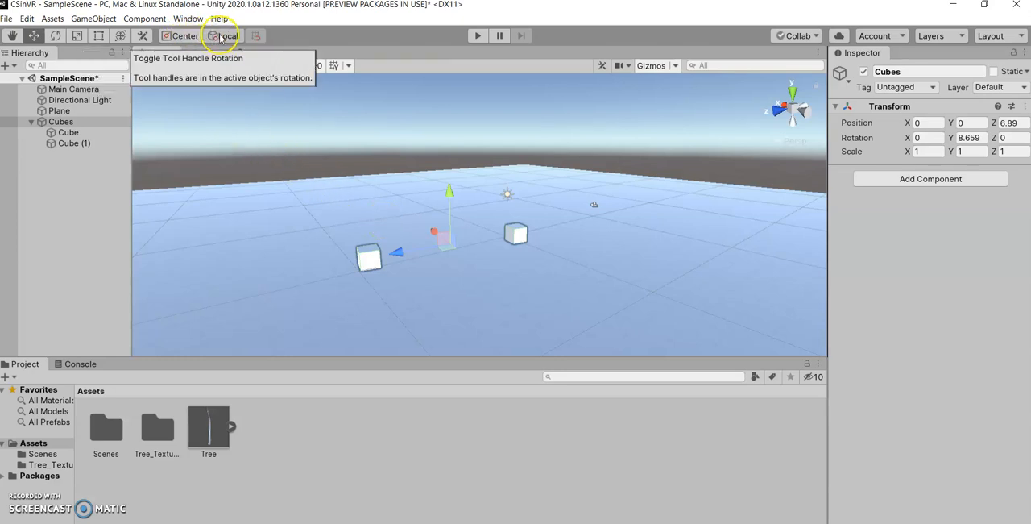
Rotate the cube about 47° around Y after toggling the Local/Global handle mode.
{"action": "left_click", "coordinate": [229, 35]}
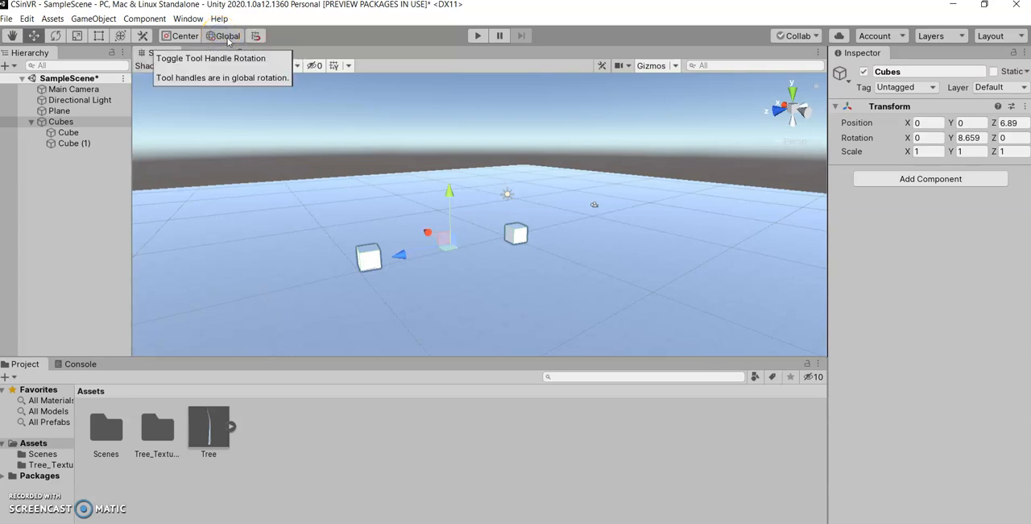
{"action": "left_click", "coordinate": [227, 36]}
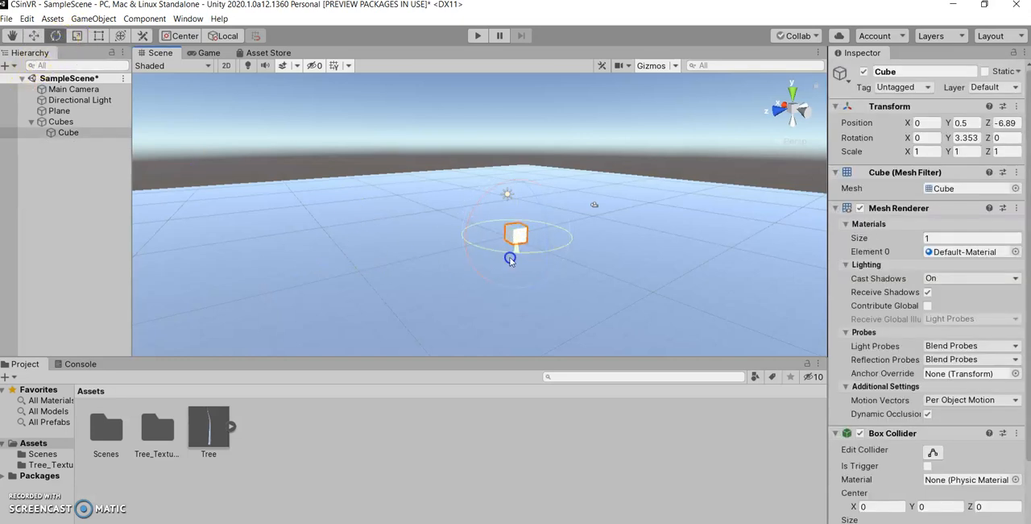
{"action": "left_click_drag", "start_coordinate": [509, 259], "coordinate": [741, 194]}
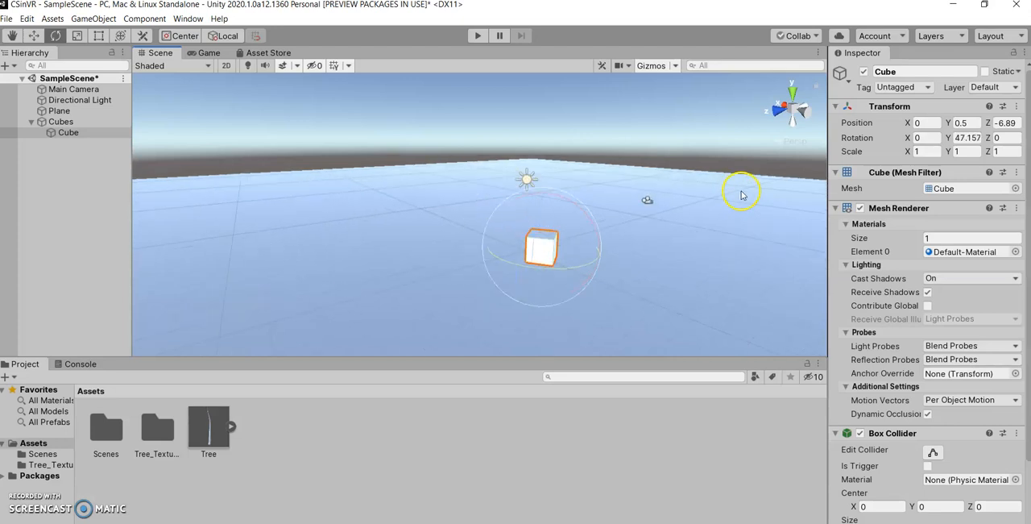
{"action": "left_click", "coordinate": [63, 153]}
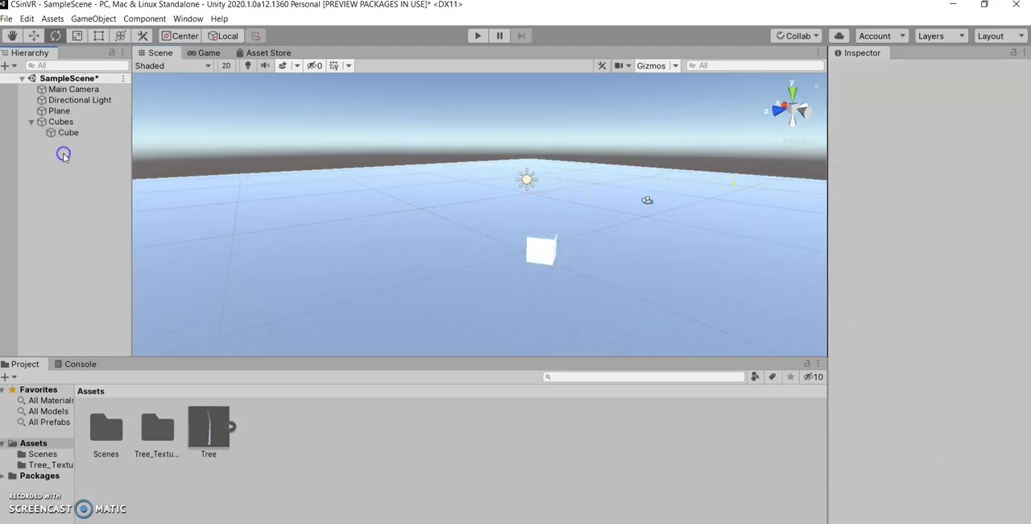
{"action": "mouse_move", "coordinate": [219, 36]}
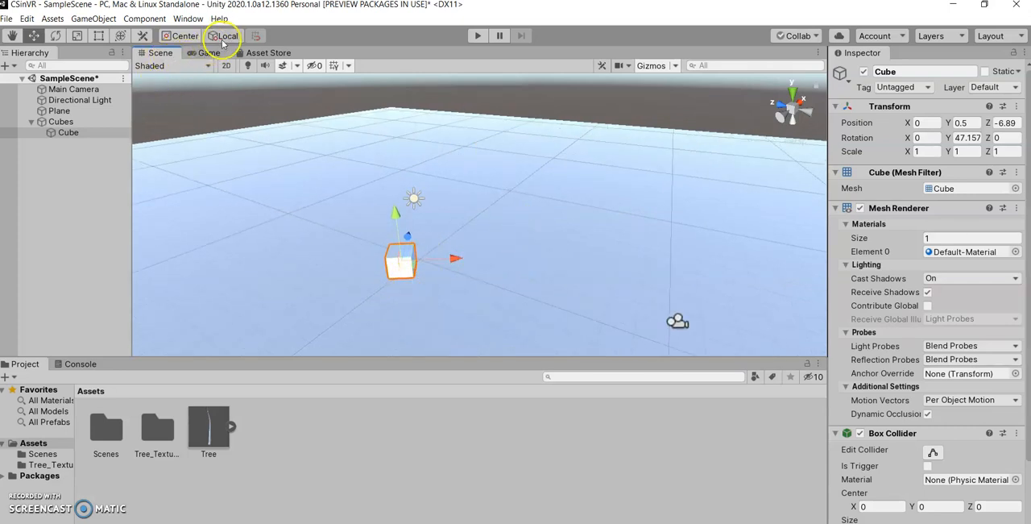
Move the cube with world-aligned handles, then with object-aligned handles along its rotated axis.
{"action": "left_click", "coordinate": [229, 36]}
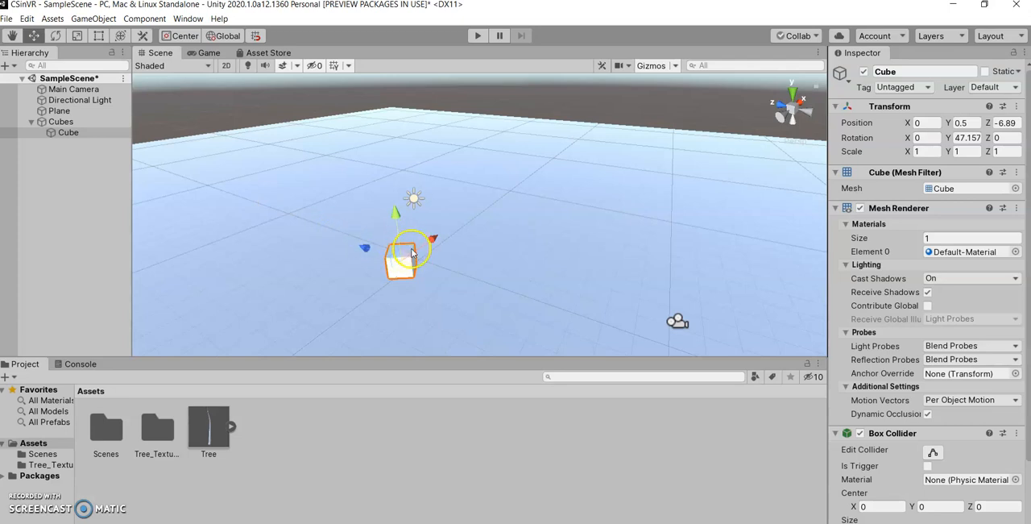
{"action": "mouse_move", "coordinate": [459, 219]}
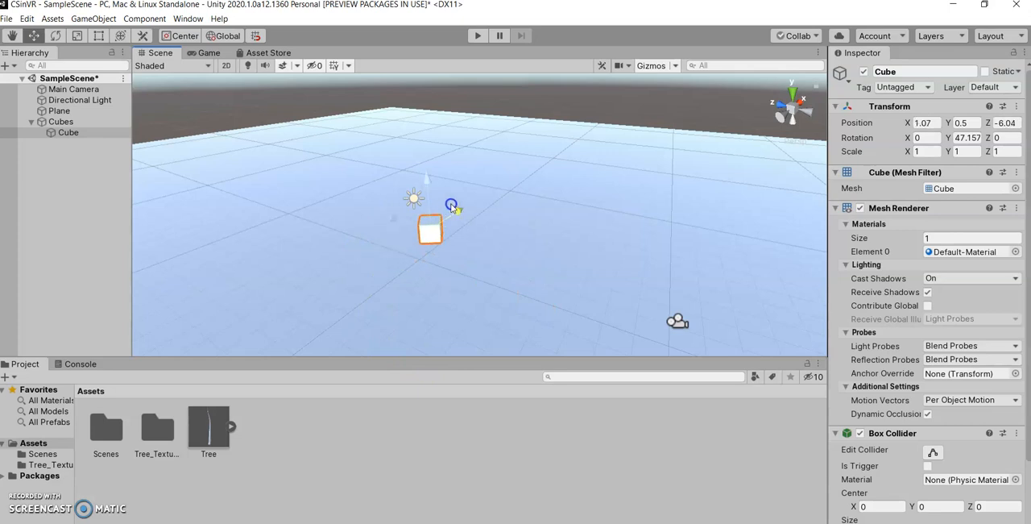
{"action": "left_click_drag", "start_coordinate": [451, 207], "coordinate": [425, 248]}
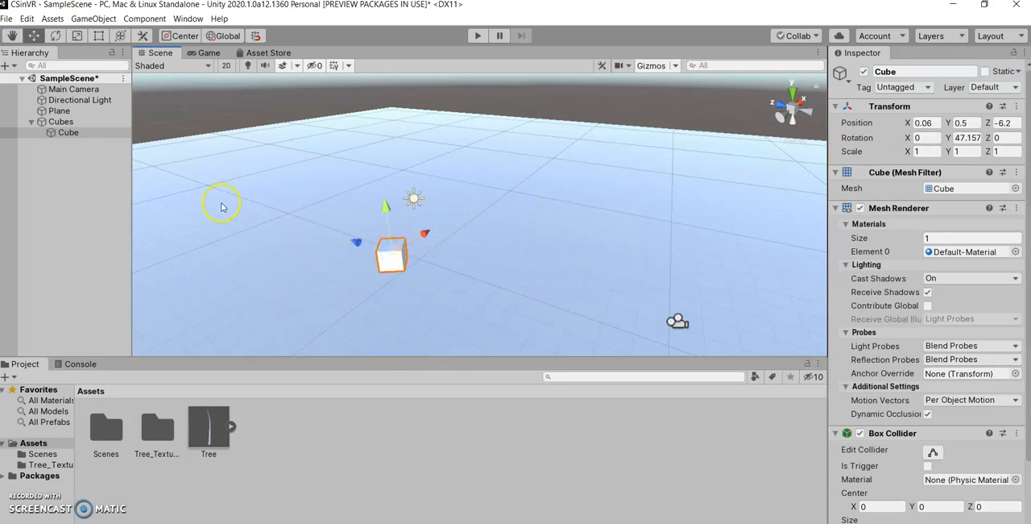
{"action": "mouse_move", "coordinate": [326, 33]}
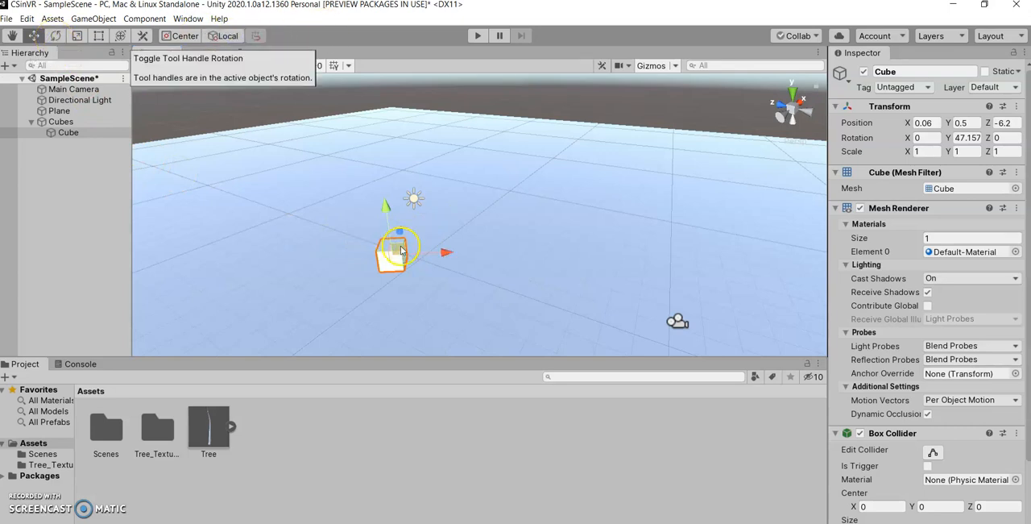
{"action": "left_click_drag", "start_coordinate": [395, 250], "coordinate": [383, 282]}
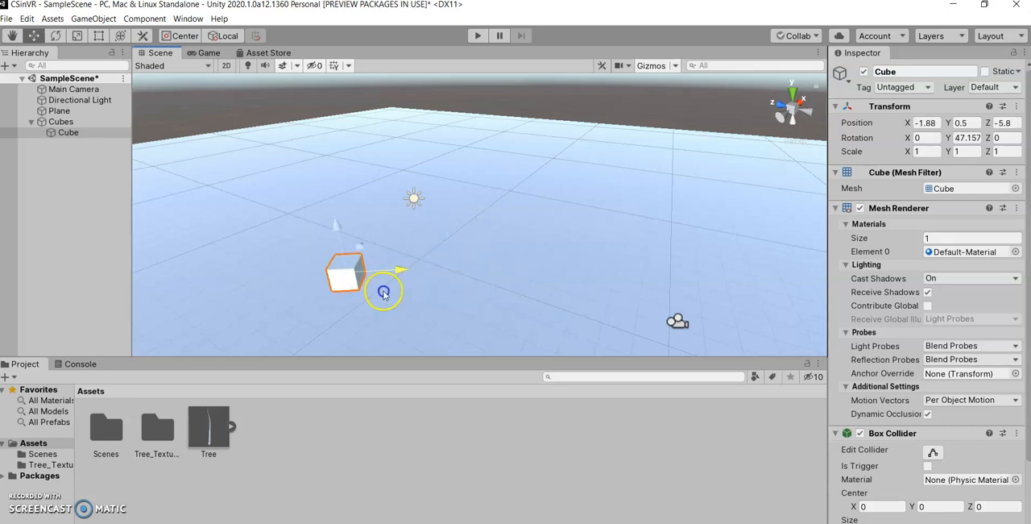
{"action": "left_click_drag", "start_coordinate": [383, 290], "coordinate": [473, 284]}
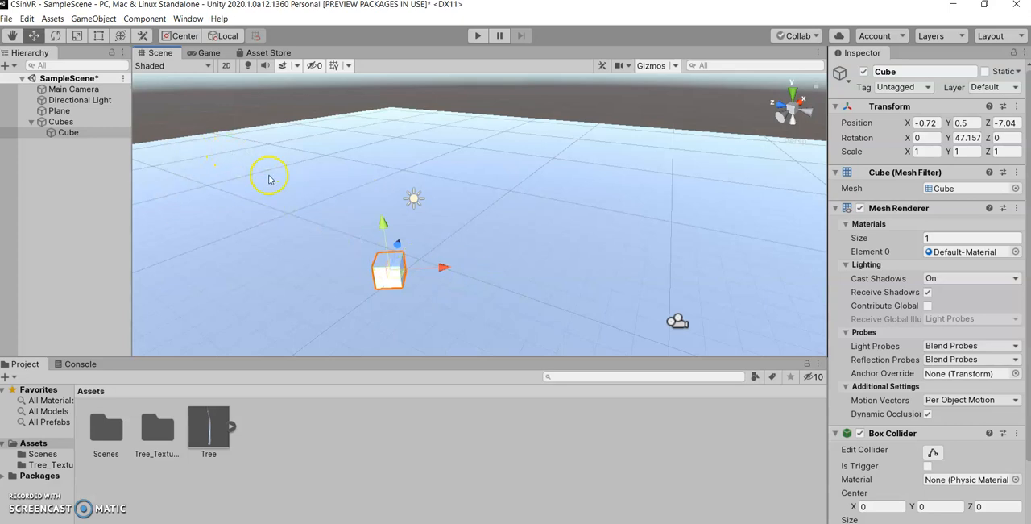
{"action": "mouse_move", "coordinate": [411, 261]}
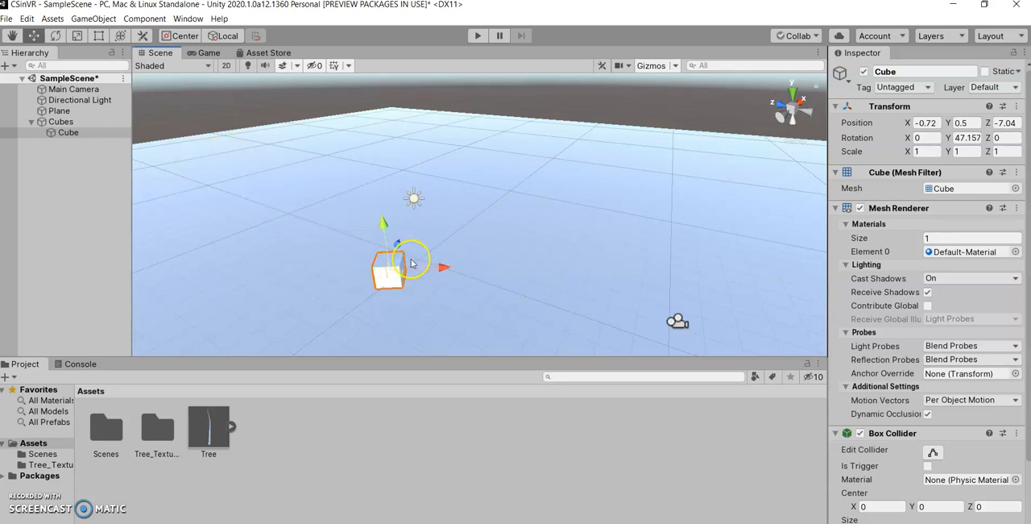